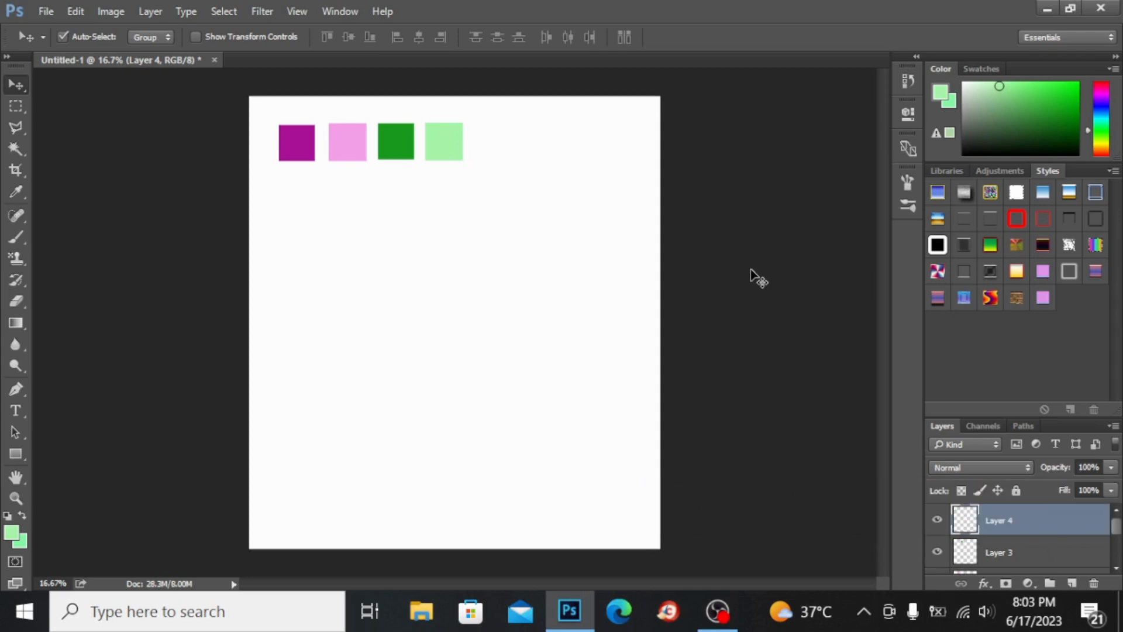
mouse_move(440, 193)
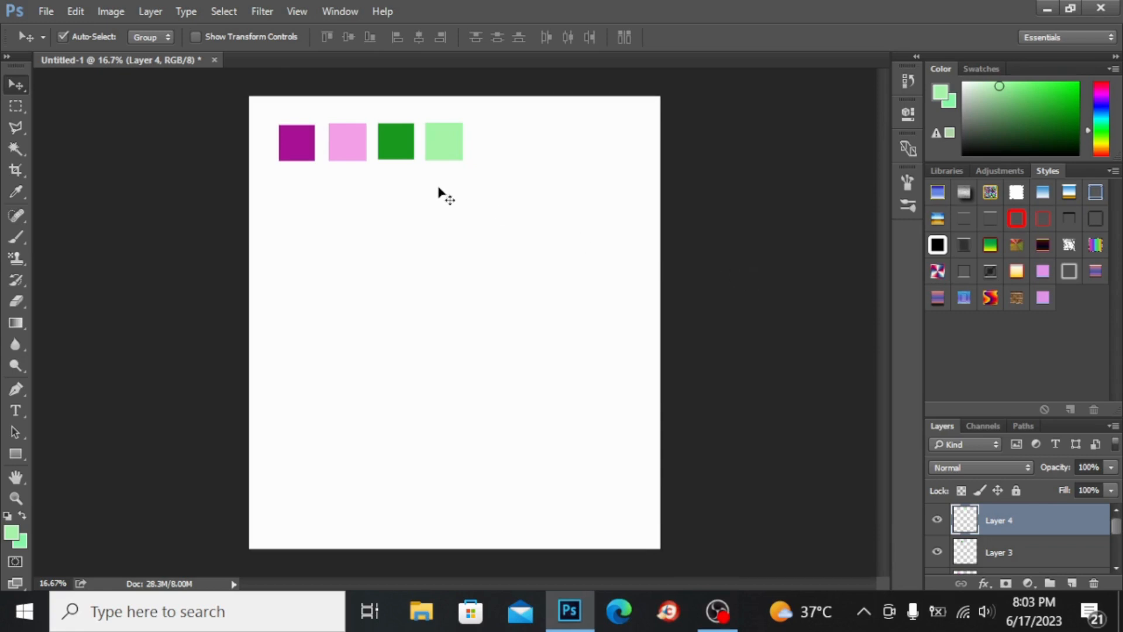
mouse_move(494, 159)
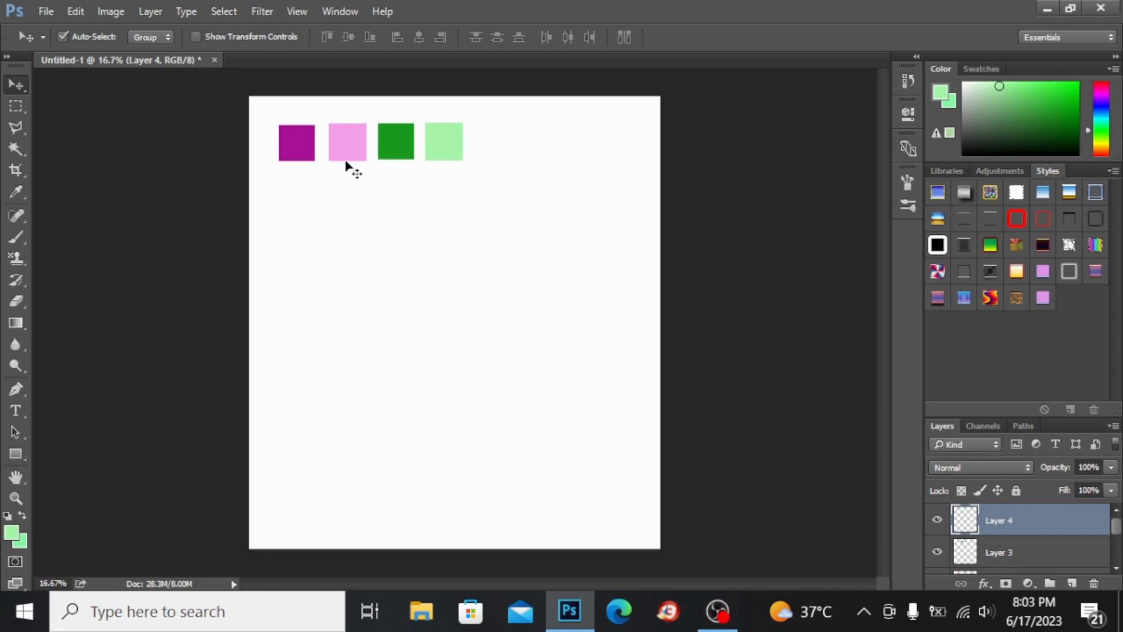
mouse_move(118, 341)
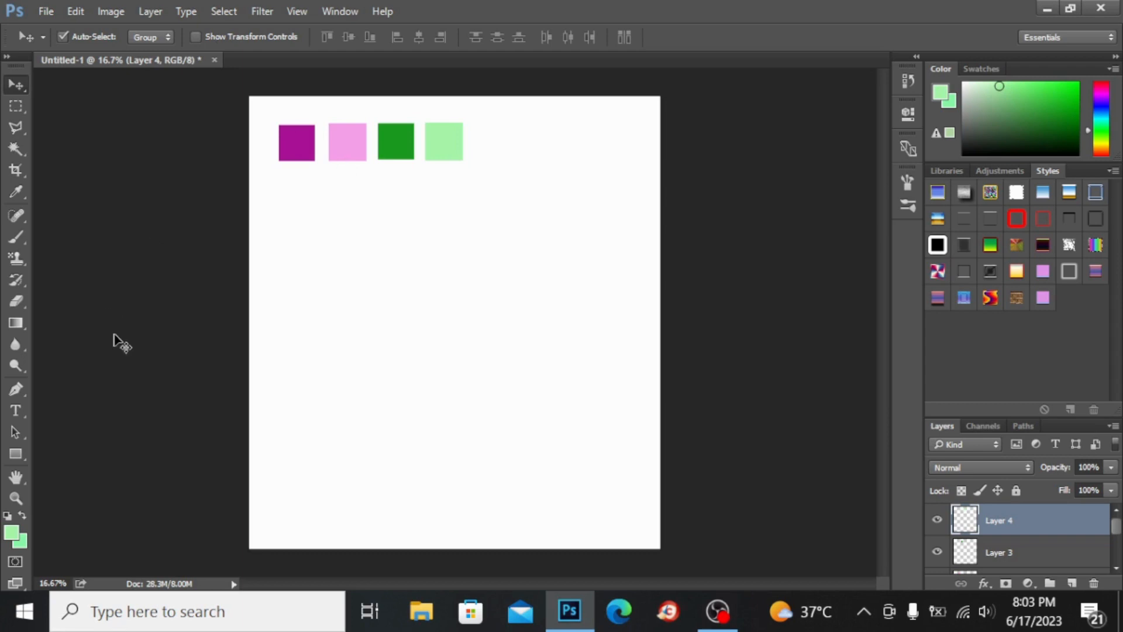
mouse_move(41, 277)
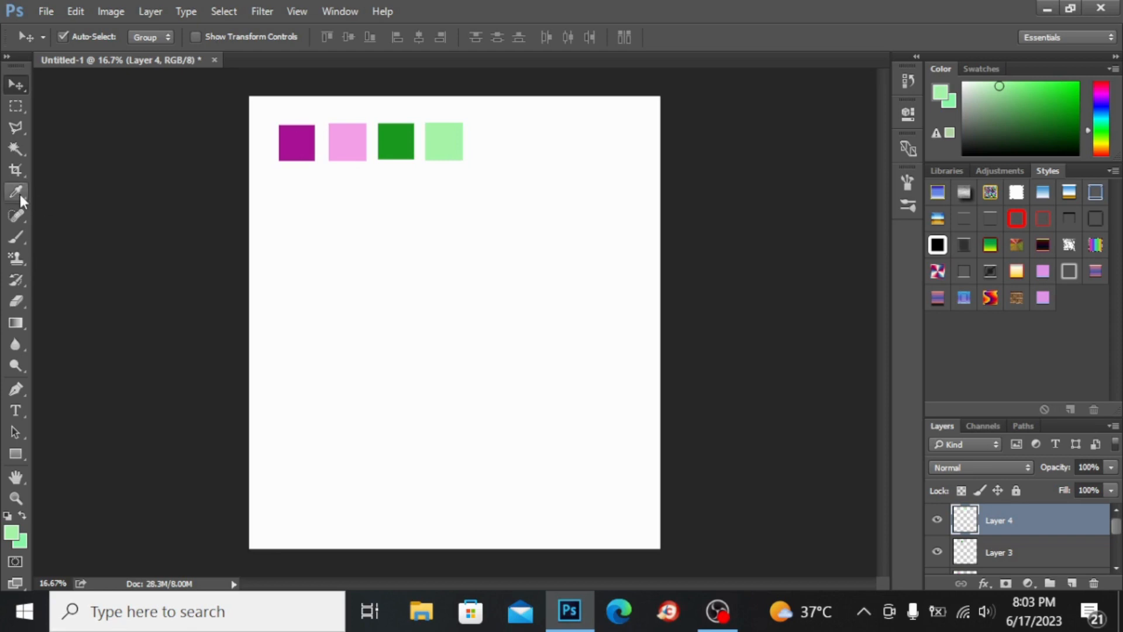
Sample the dark purple from the first square as the foreground colour with the Eyedropper.
click(15, 191)
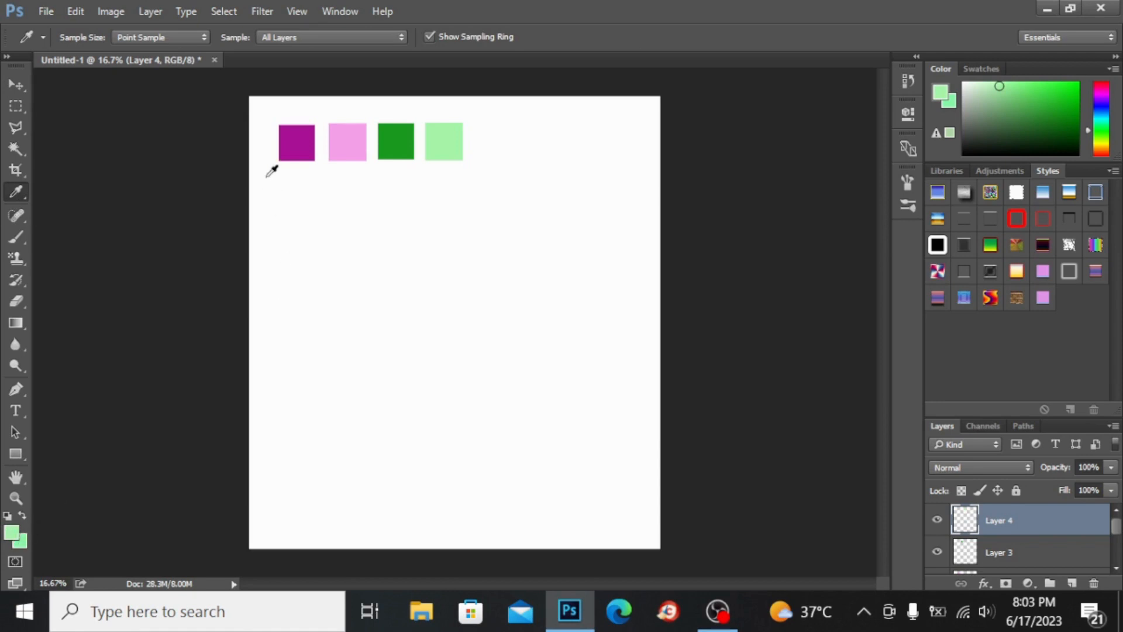
click(296, 143)
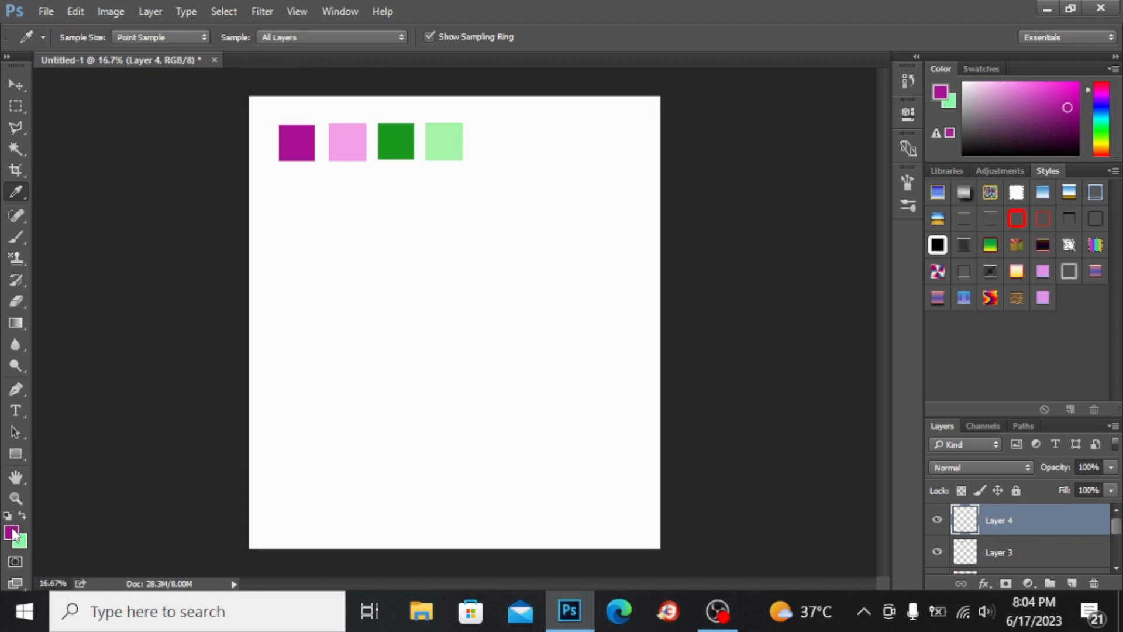
Draw a tall, narrow dark purple rectangle stripe at the lower left of the canvas.
click(15, 454)
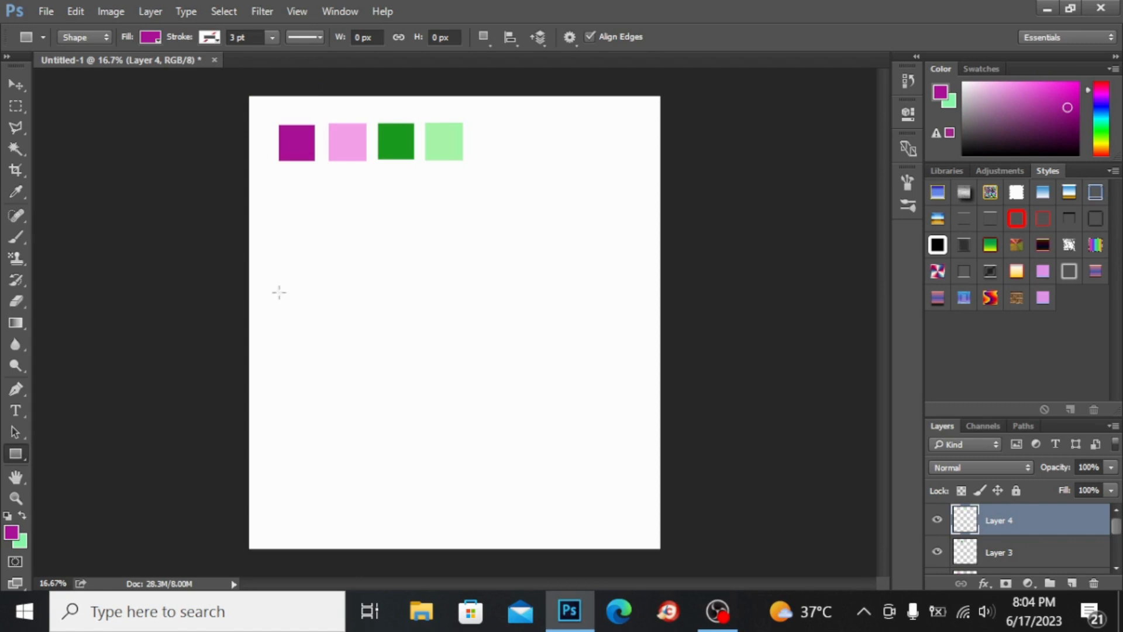
drag(279, 290, 308, 471)
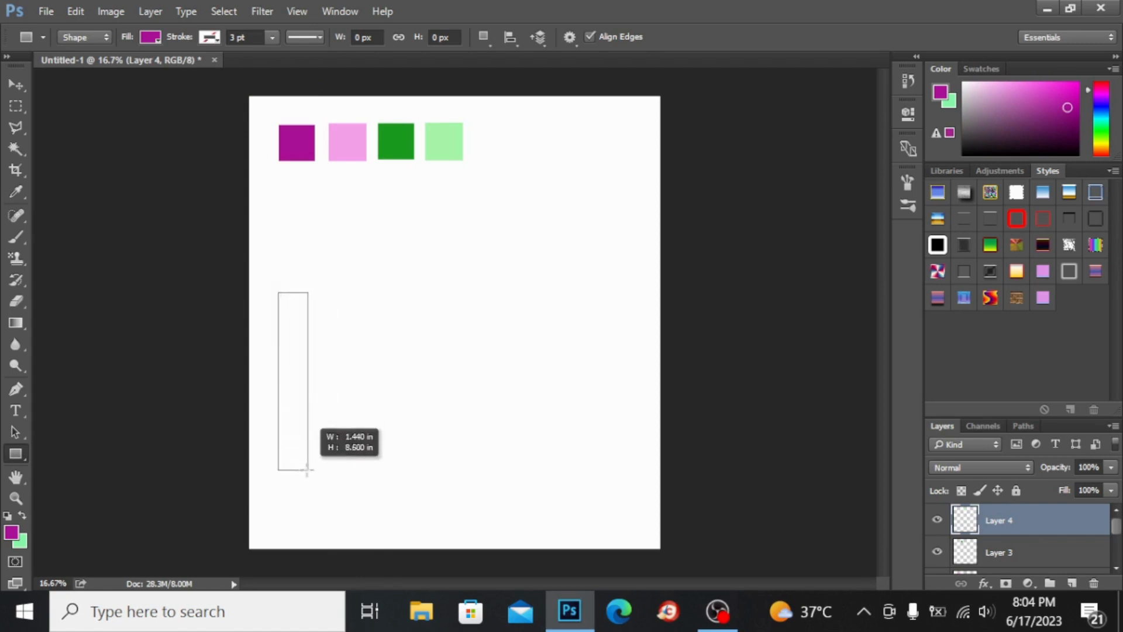
drag(294, 294, 307, 469)
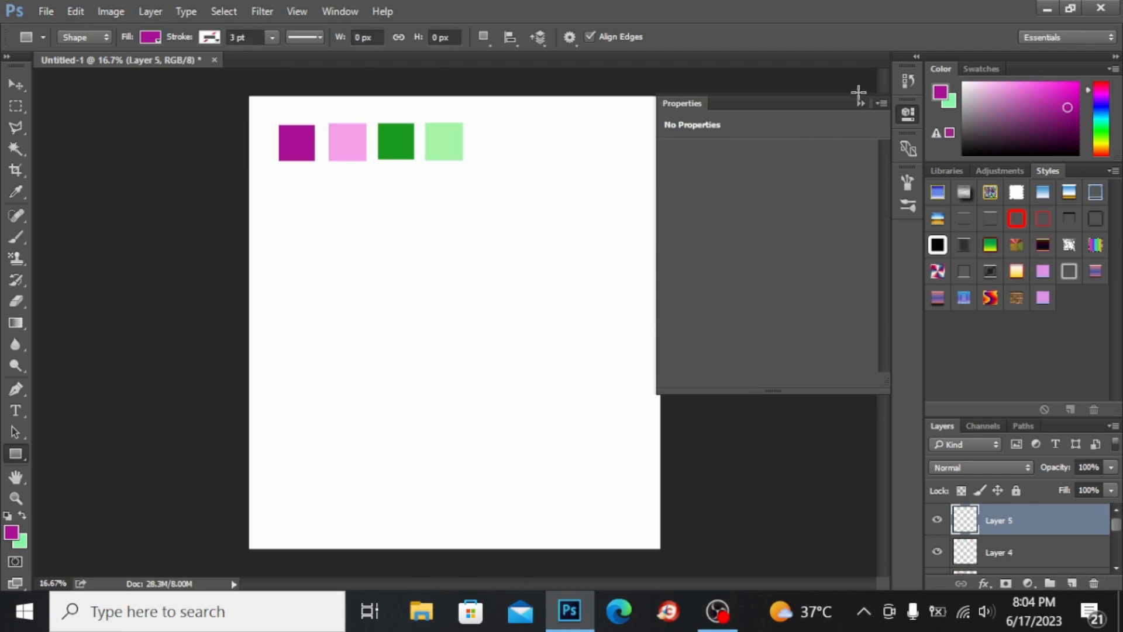
click(860, 103)
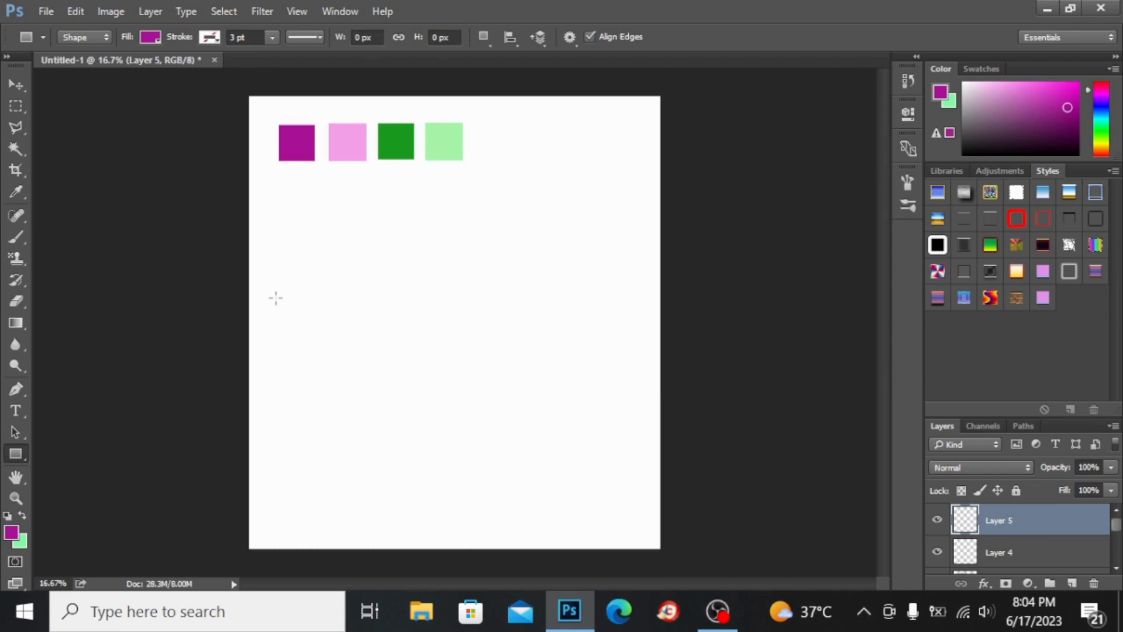
drag(276, 295, 294, 529)
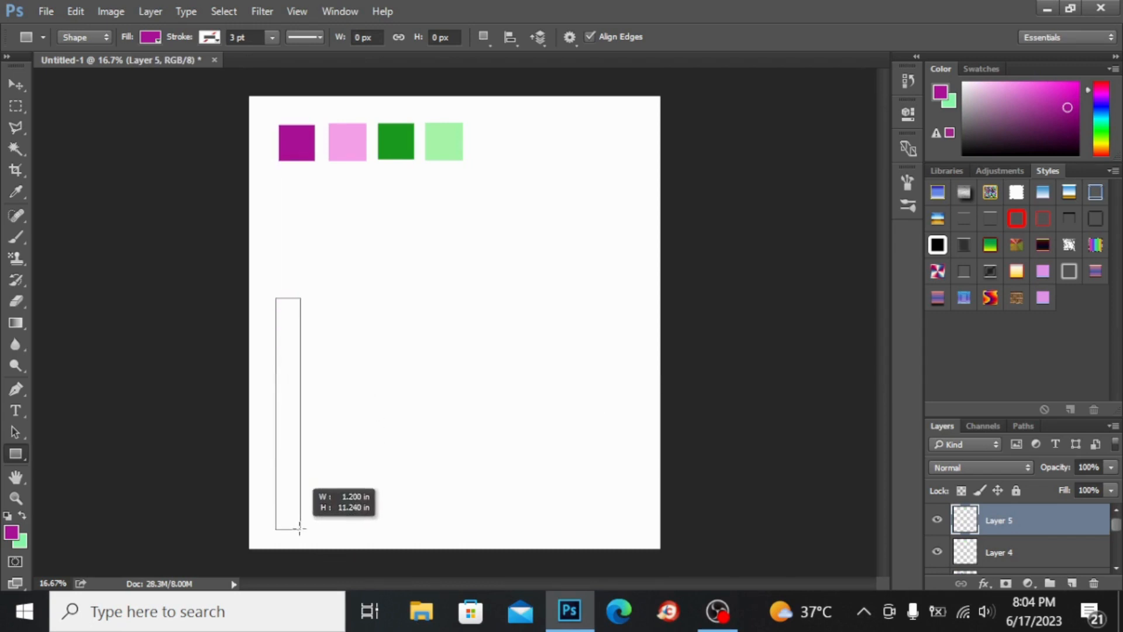
drag(288, 300, 289, 530)
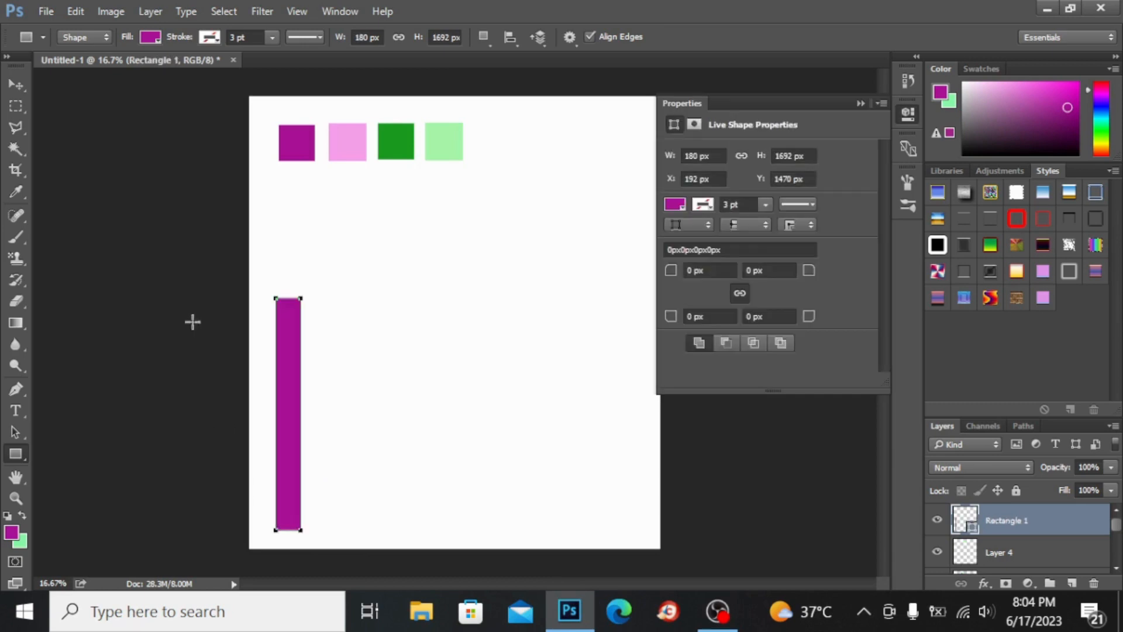
mouse_move(15, 192)
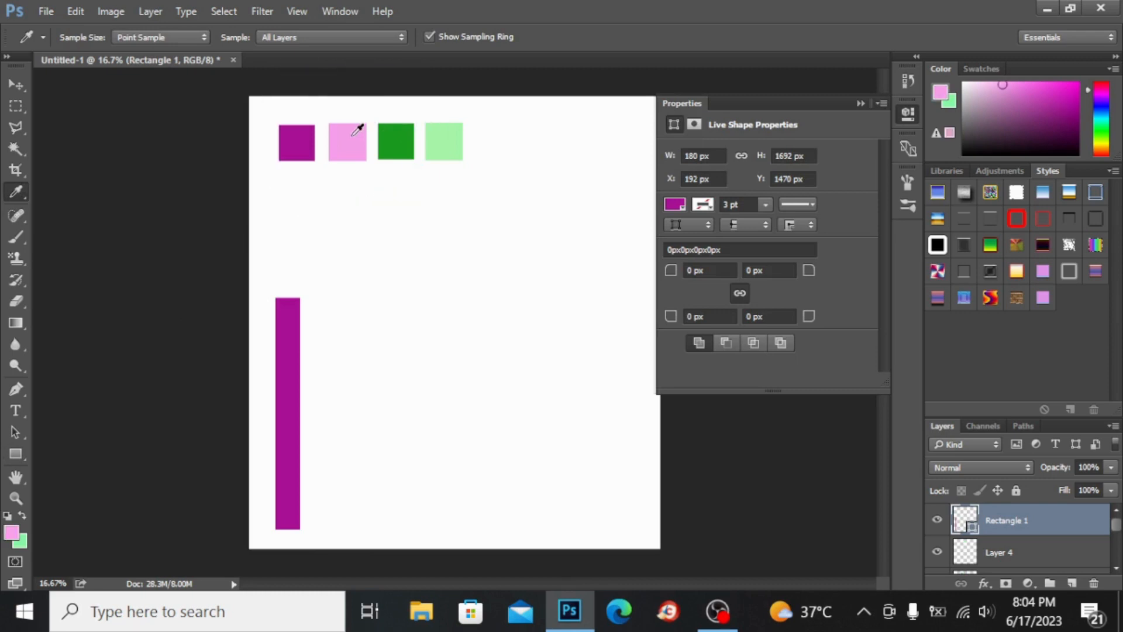
Draw a narrower light pink rectangle stripe at full height beside the purple one.
click(15, 455)
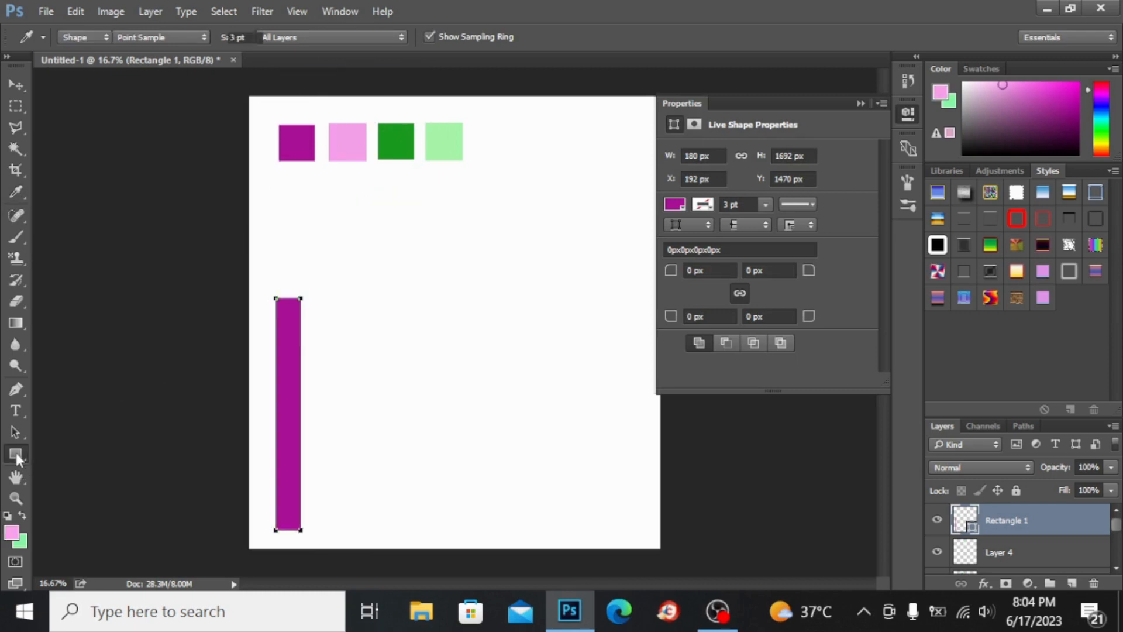
click(15, 454)
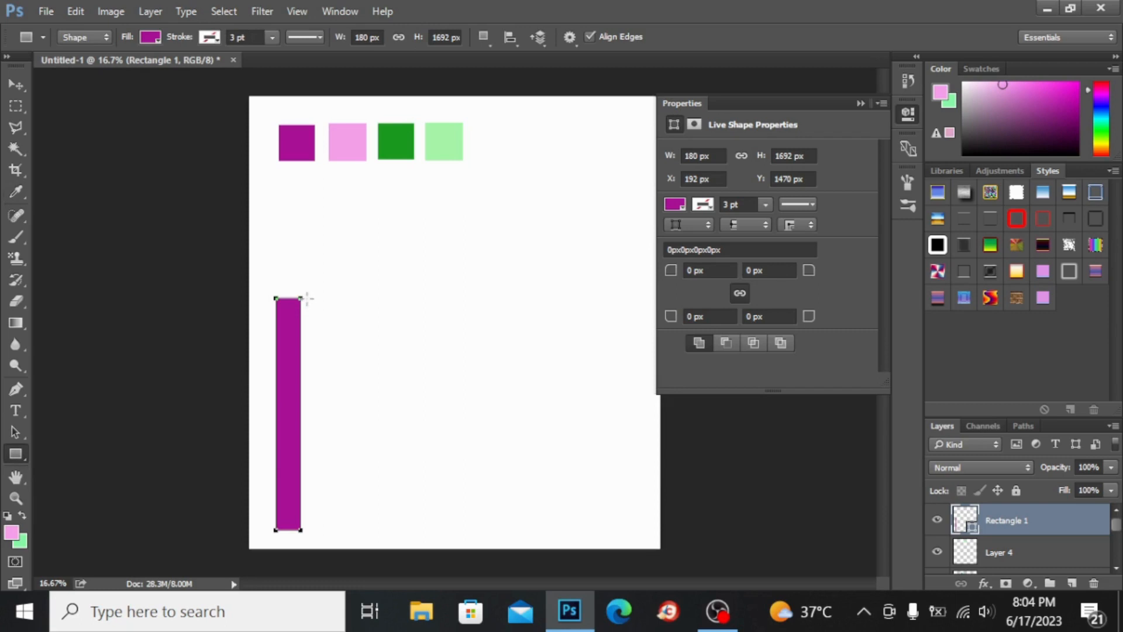
drag(274, 296, 326, 448)
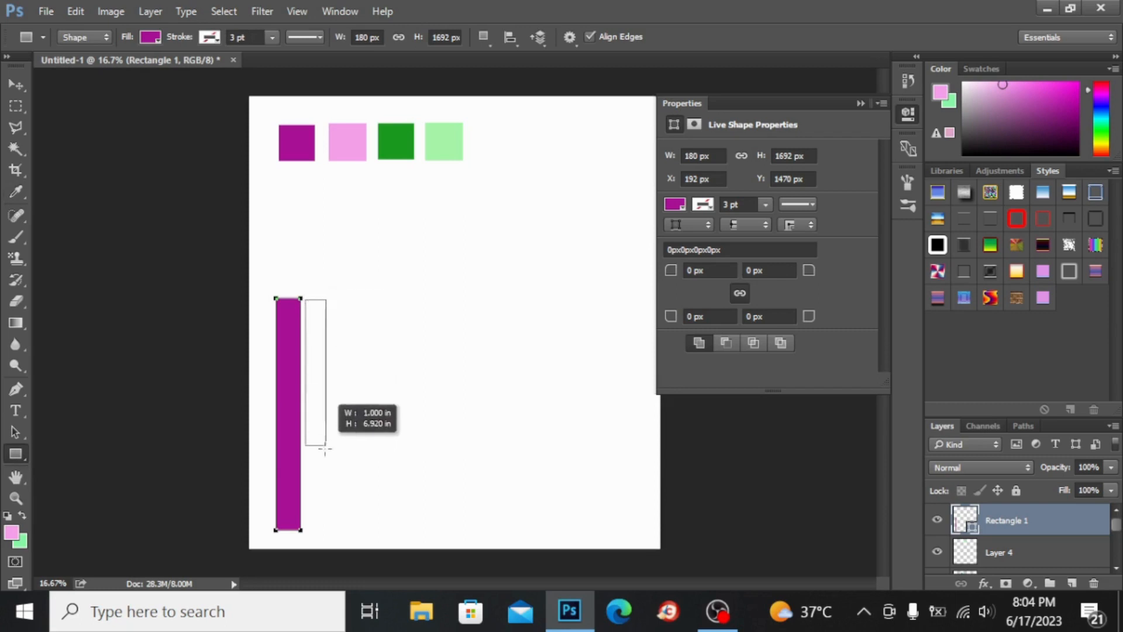
drag(326, 452, 318, 530)
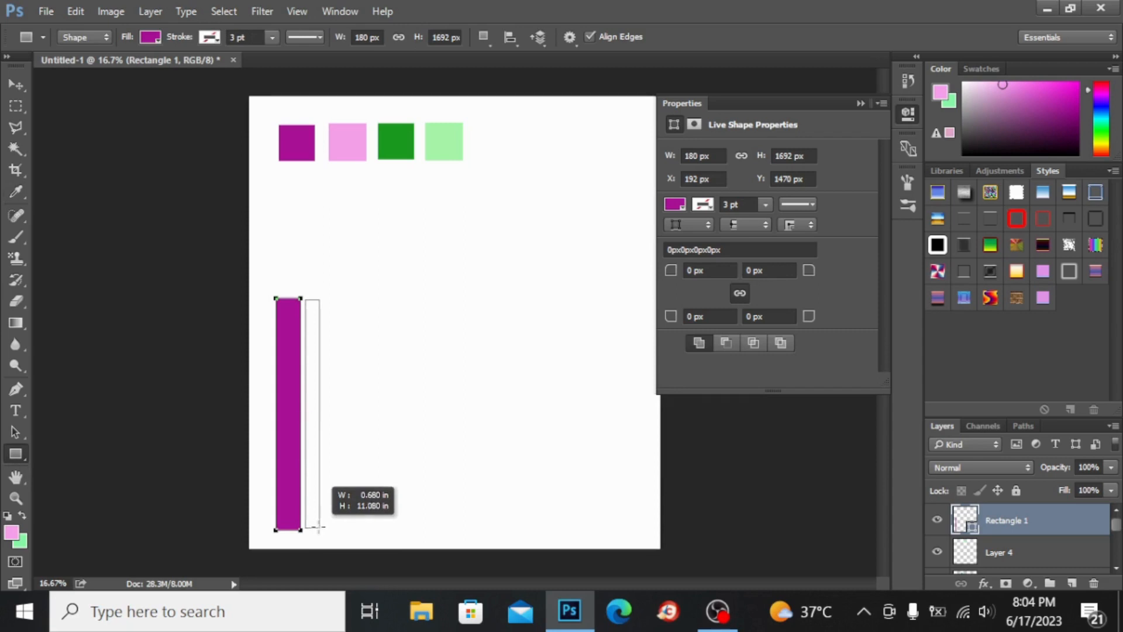
drag(305, 297, 318, 529)
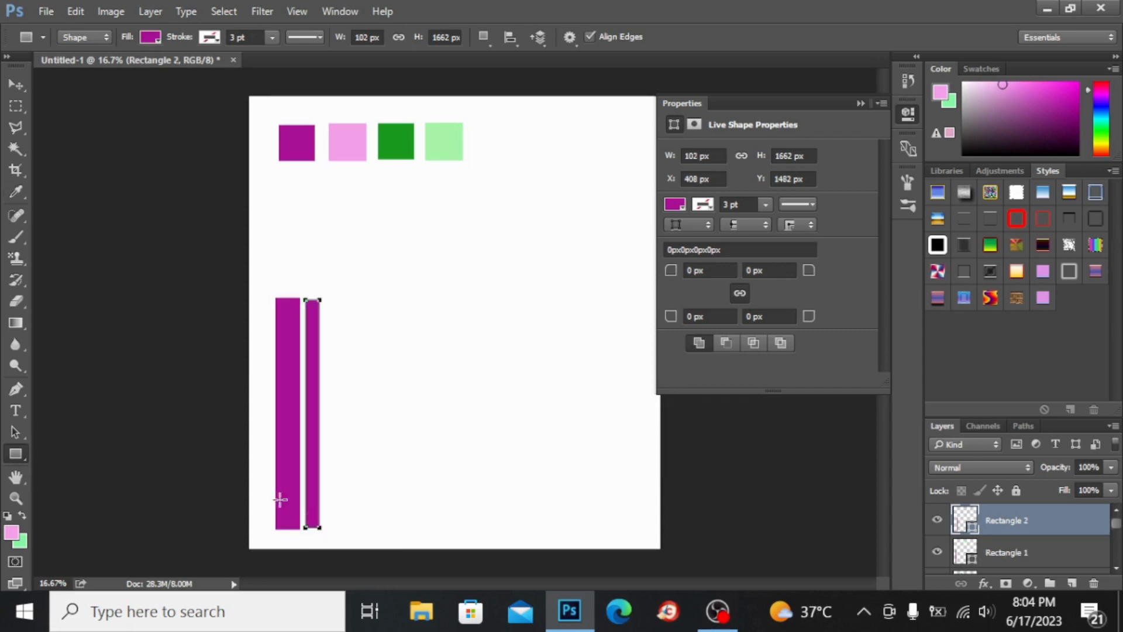
mouse_move(146, 397)
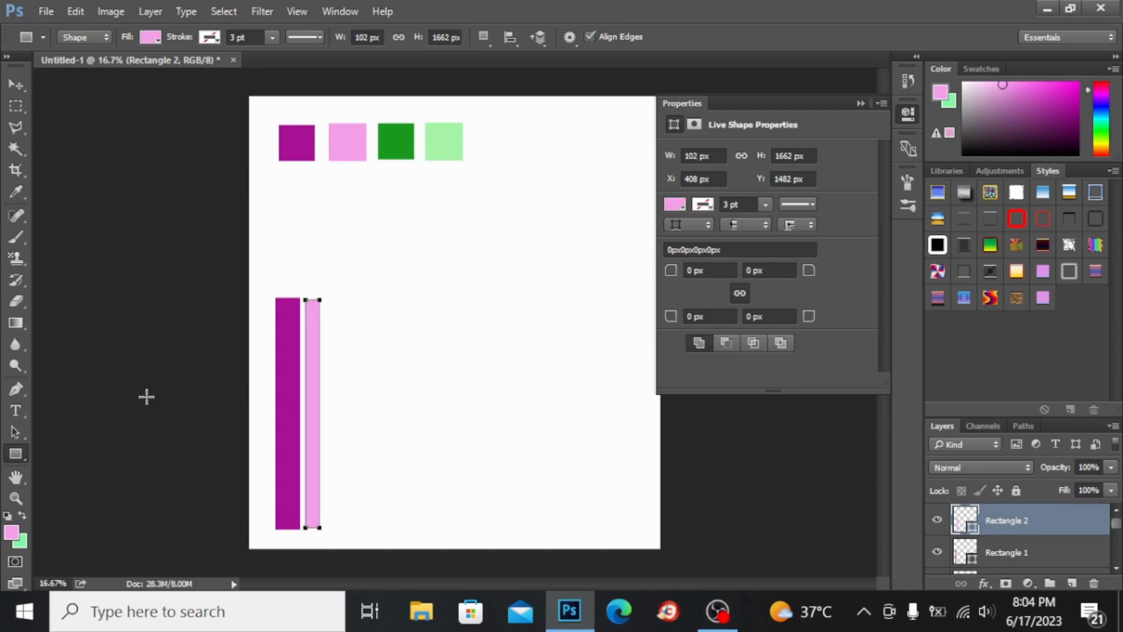
mouse_move(97, 292)
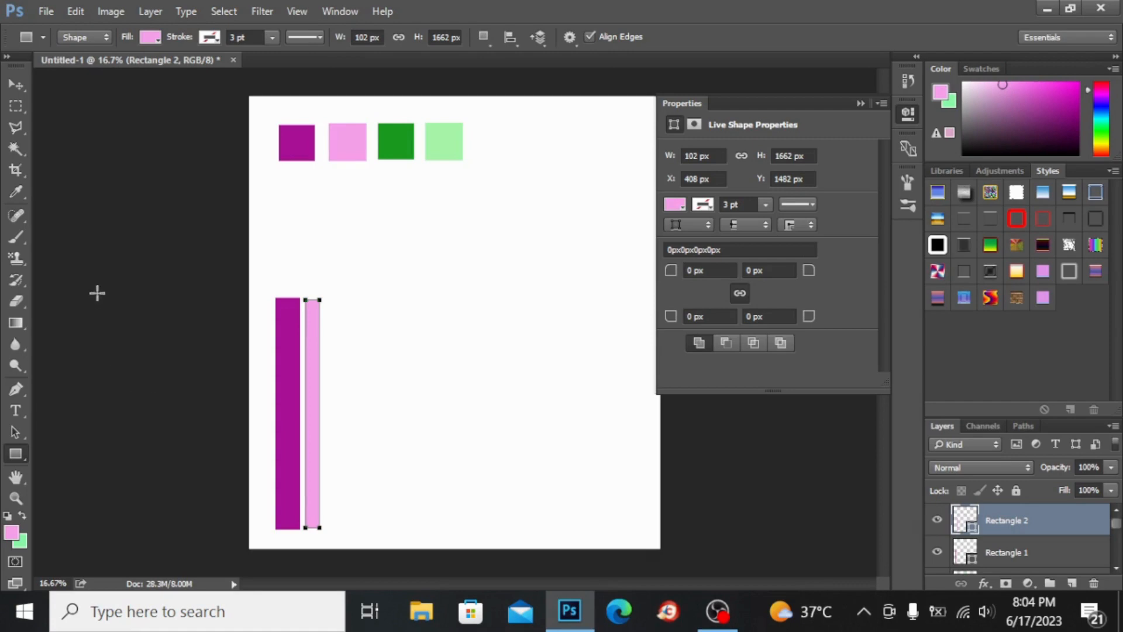
mouse_move(98, 197)
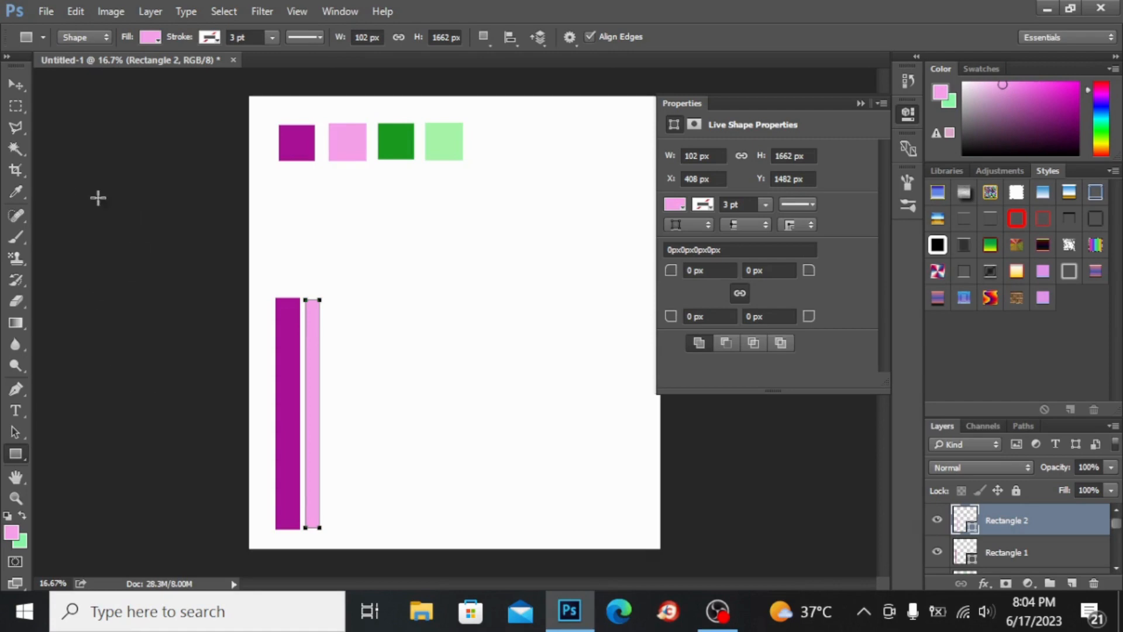
mouse_move(14, 182)
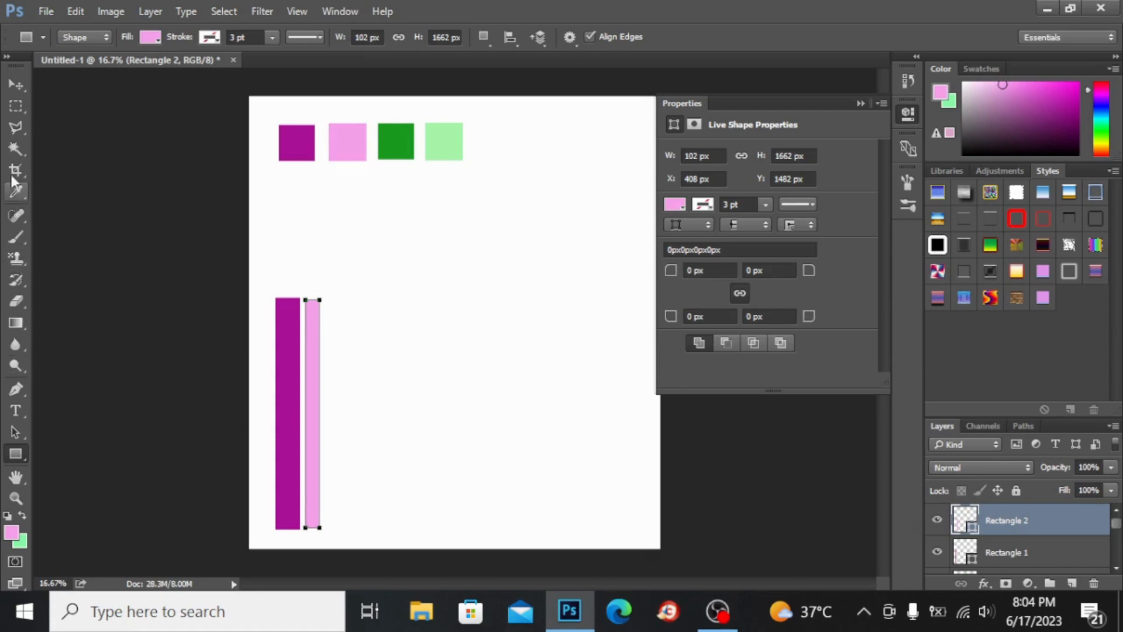
Sample the dark green swatch and draw a tall dark green stripe beside the pink one.
click(14, 190)
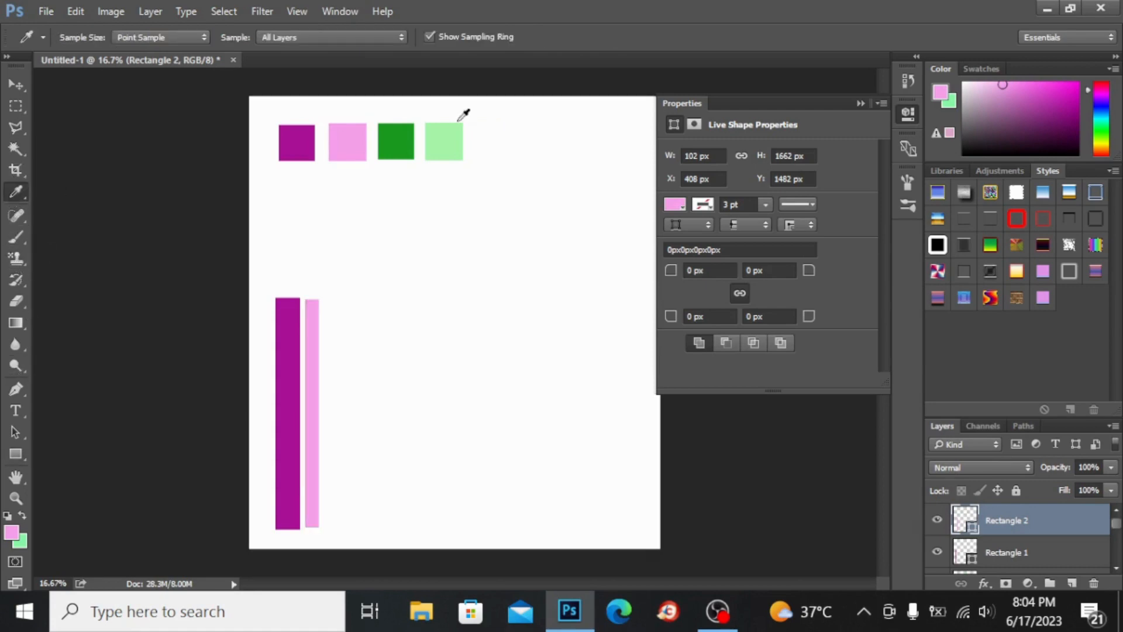
click(394, 141)
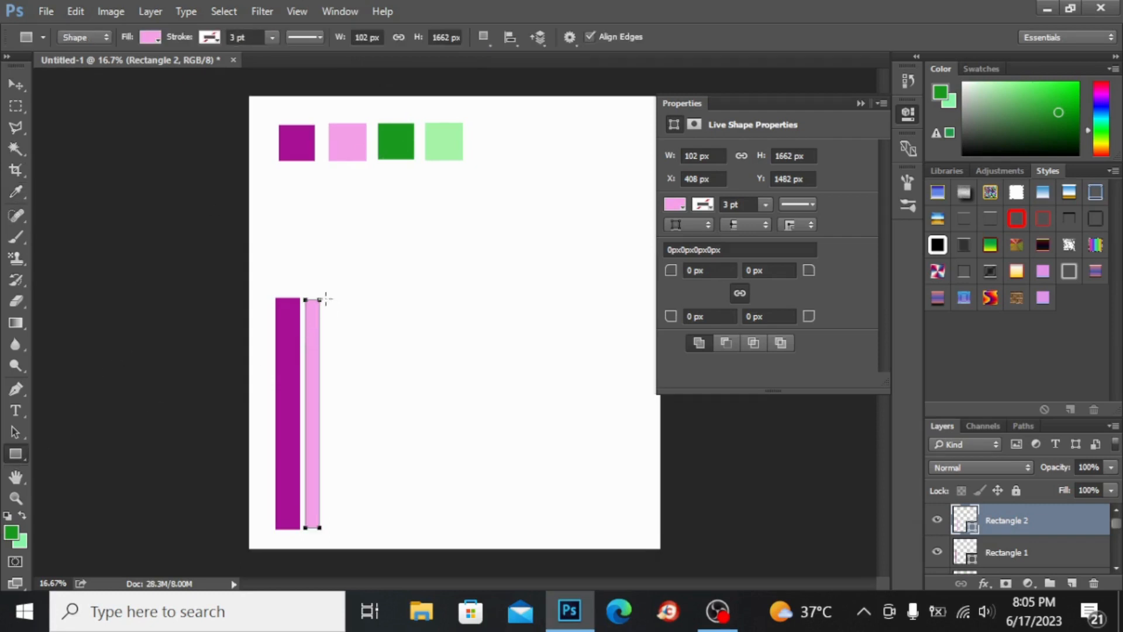
drag(321, 299, 340, 510)
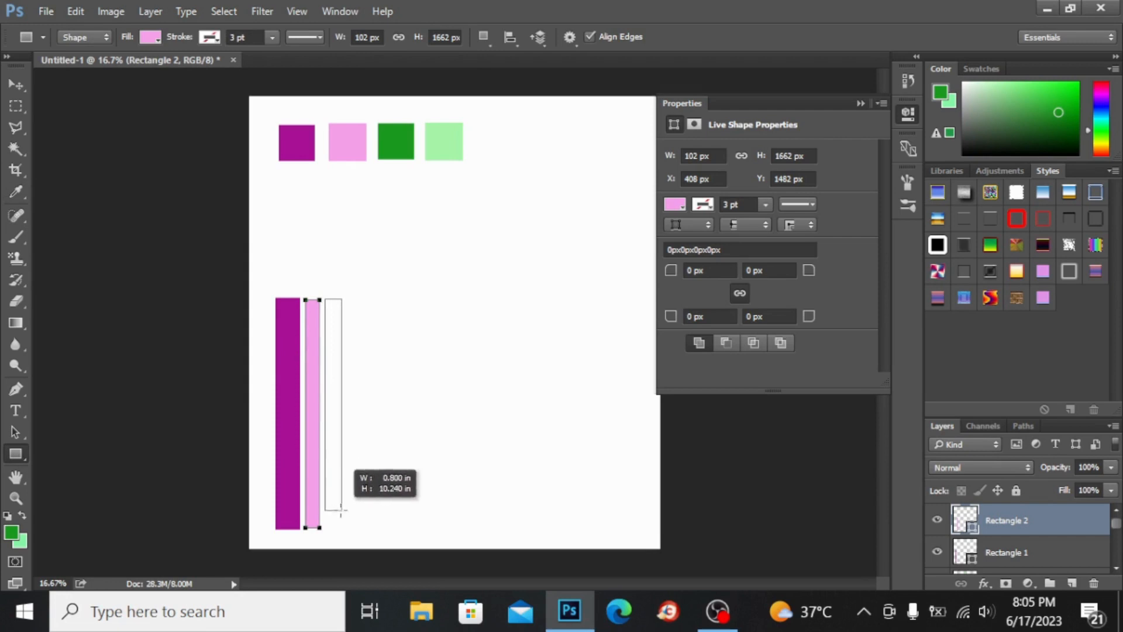
drag(340, 512, 333, 526)
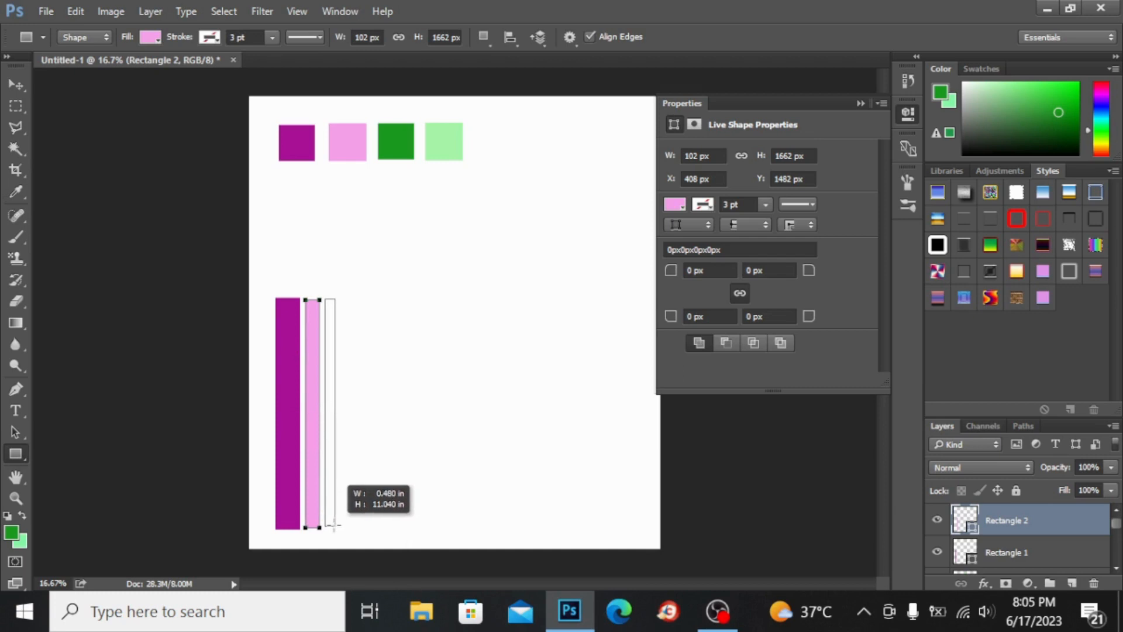
drag(315, 526, 334, 530)
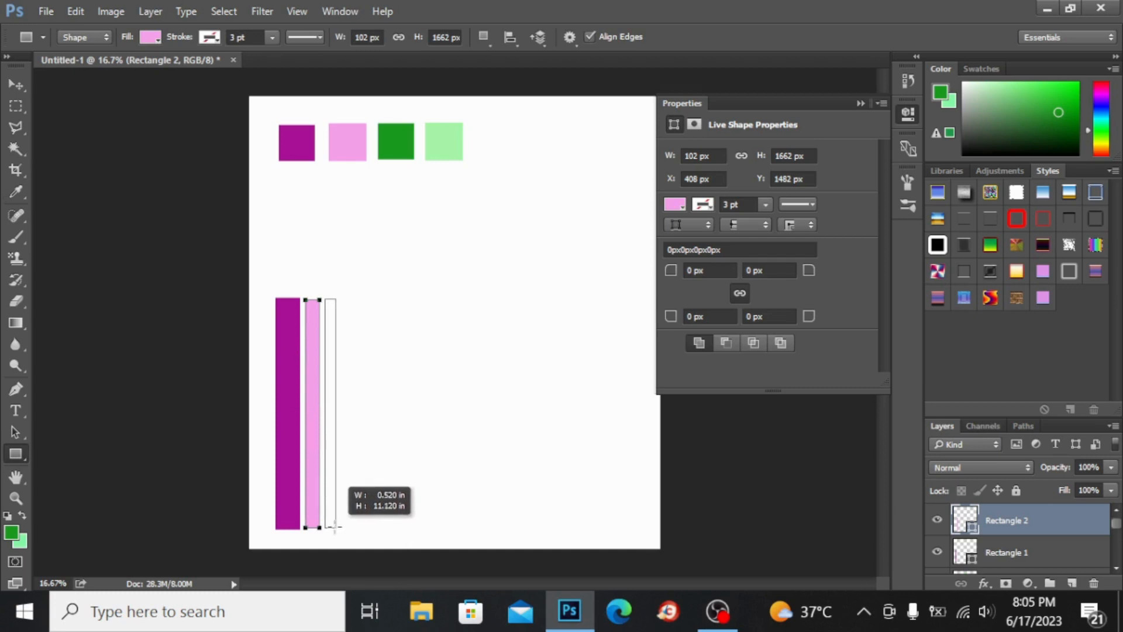
drag(326, 299, 336, 528)
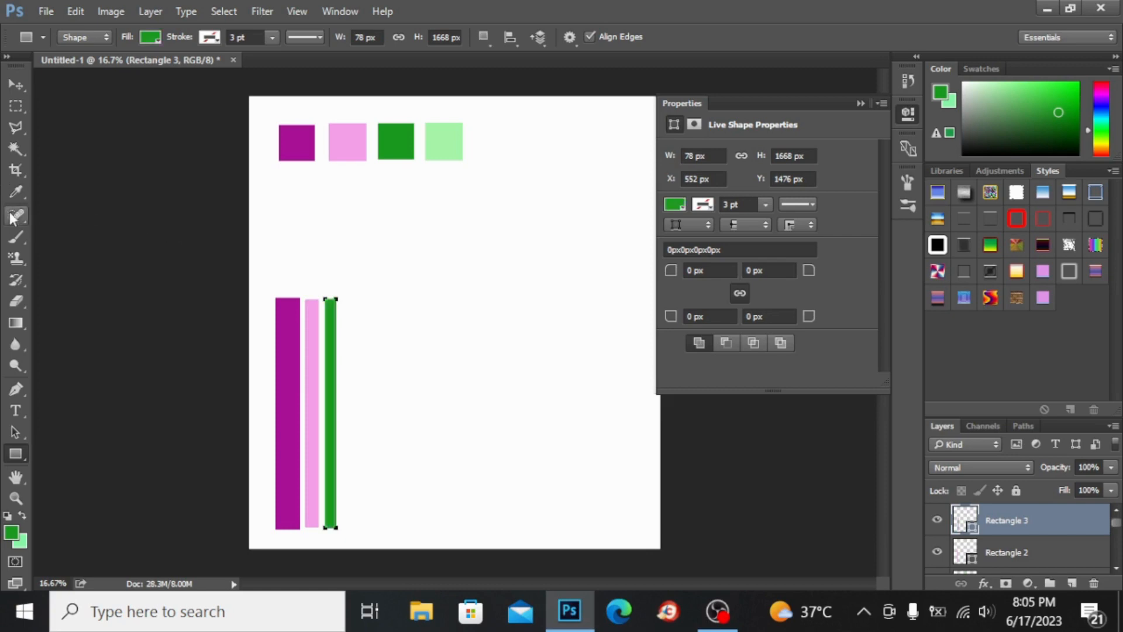
click(15, 190)
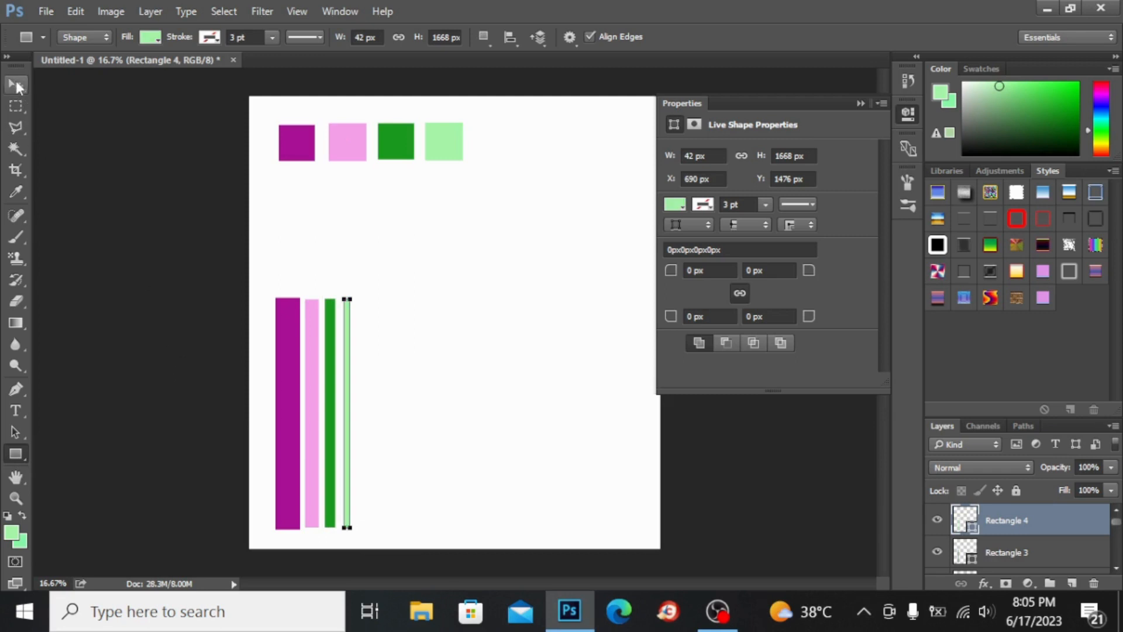
mouse_move(14, 85)
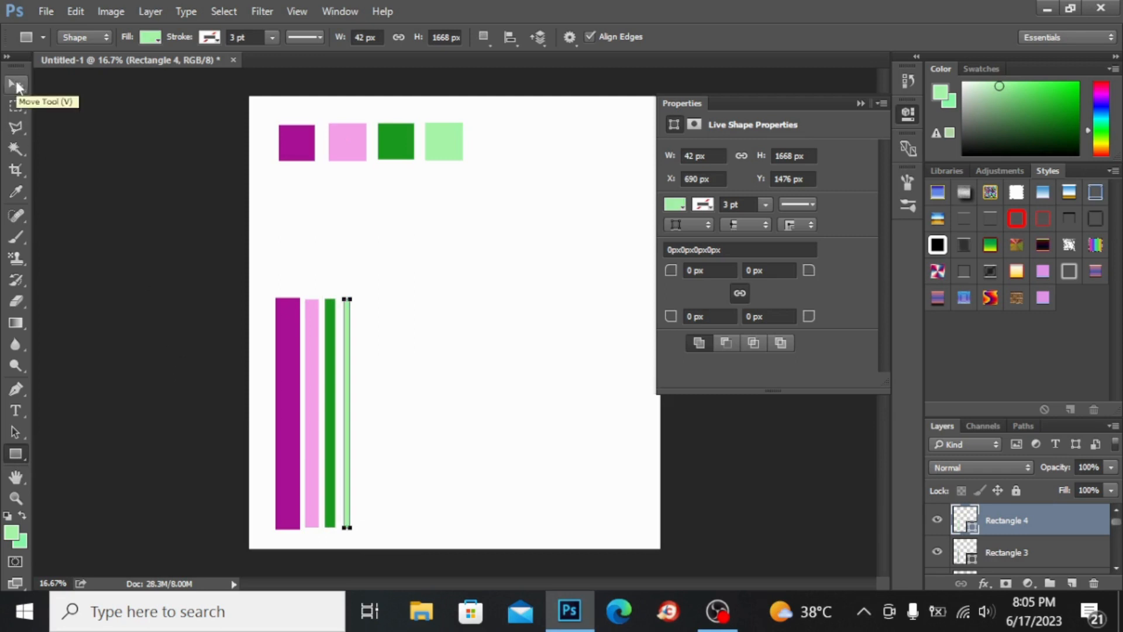
Line the four stripes up into one even band with the Move Tool, then ready the Crop Tool.
click(14, 84)
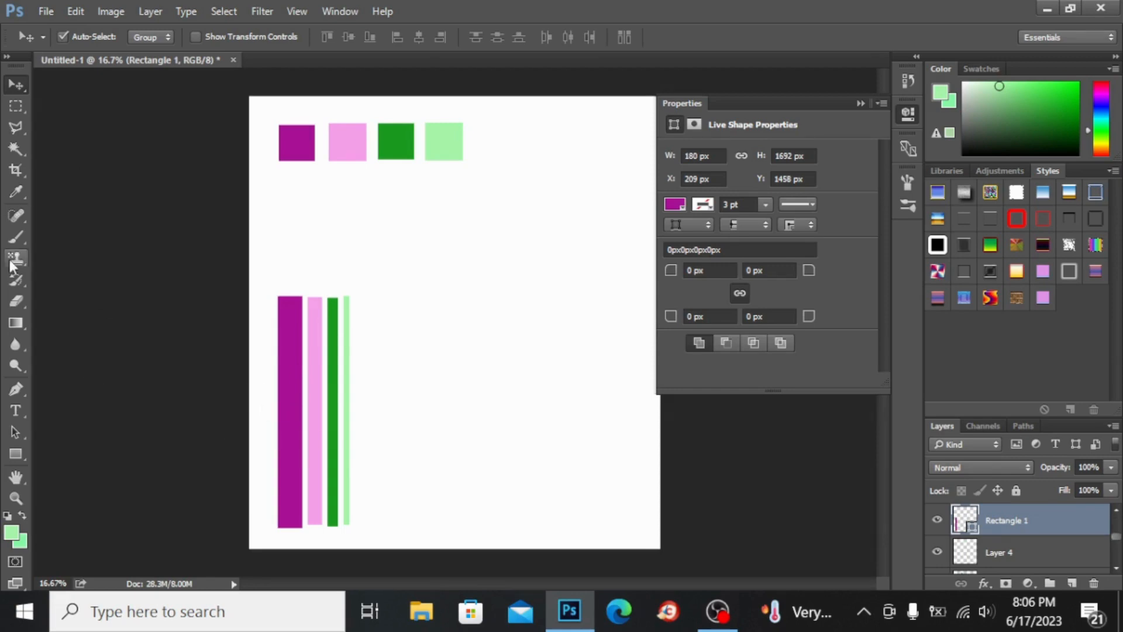
click(16, 170)
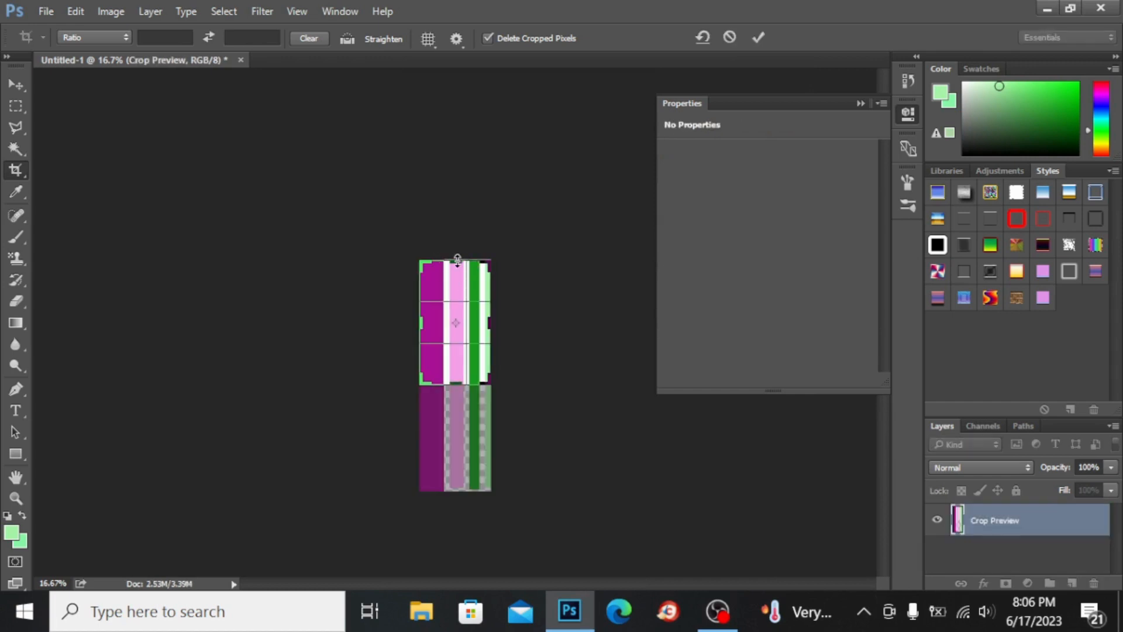
Crop the canvas to a short stripe tile and define it as a pattern named 'check pattern'.
drag(457, 259, 456, 267)
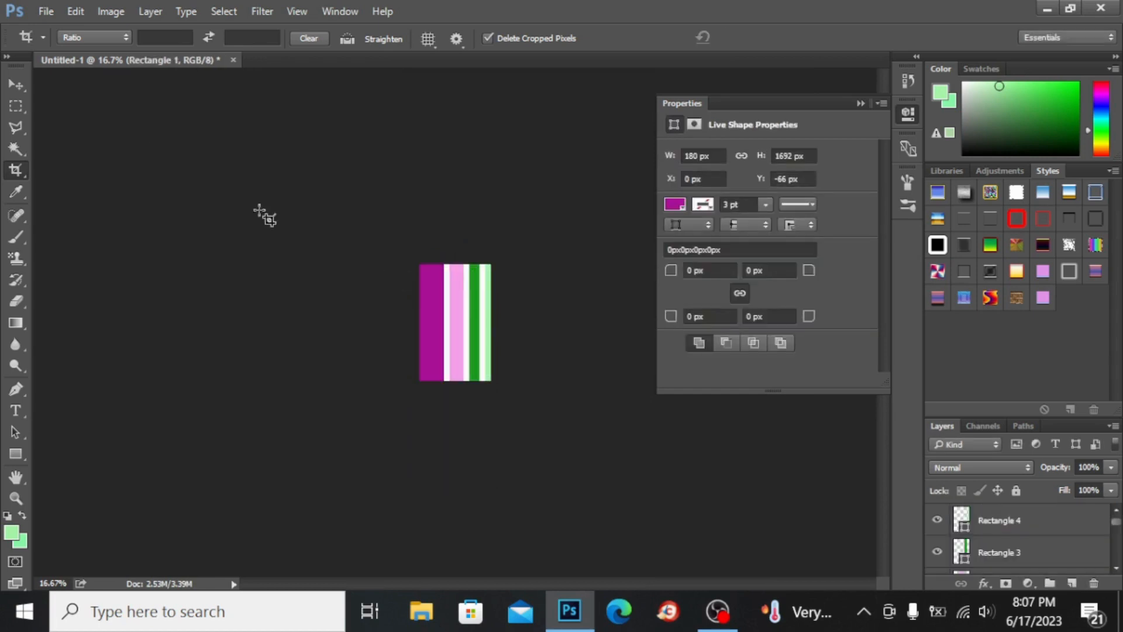
click(75, 10)
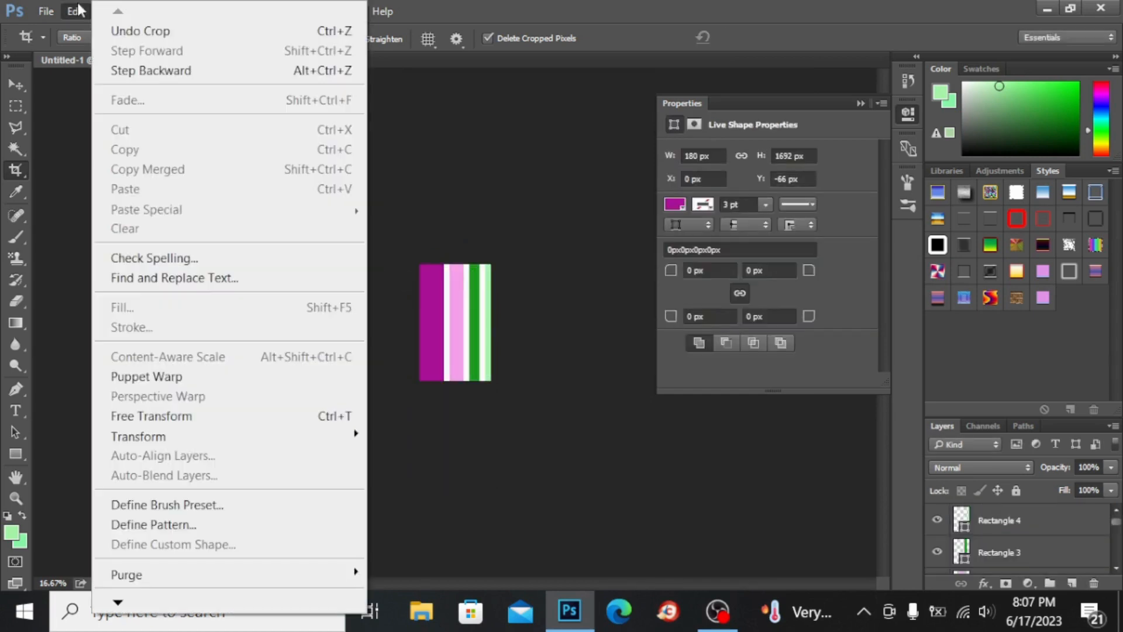
mouse_move(152, 524)
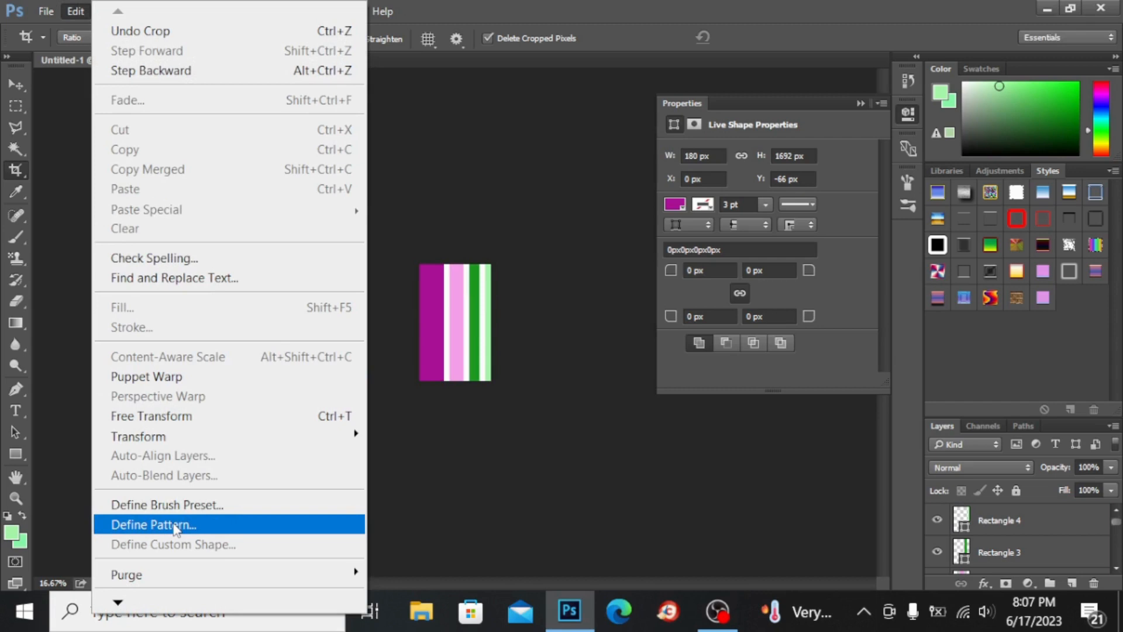
click(152, 524)
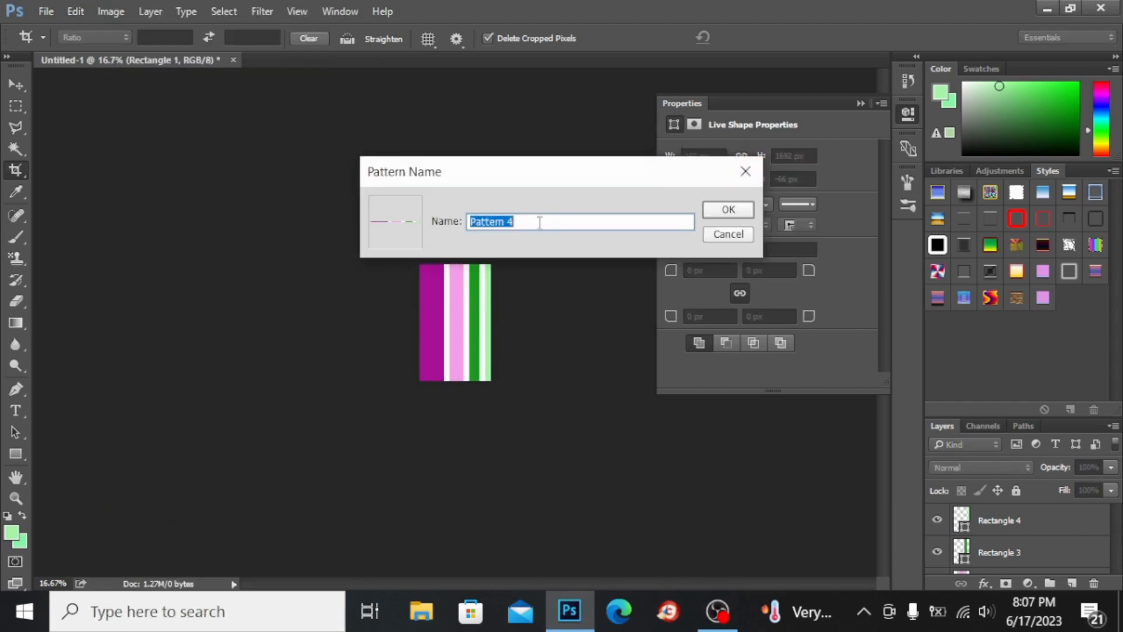
text(d)
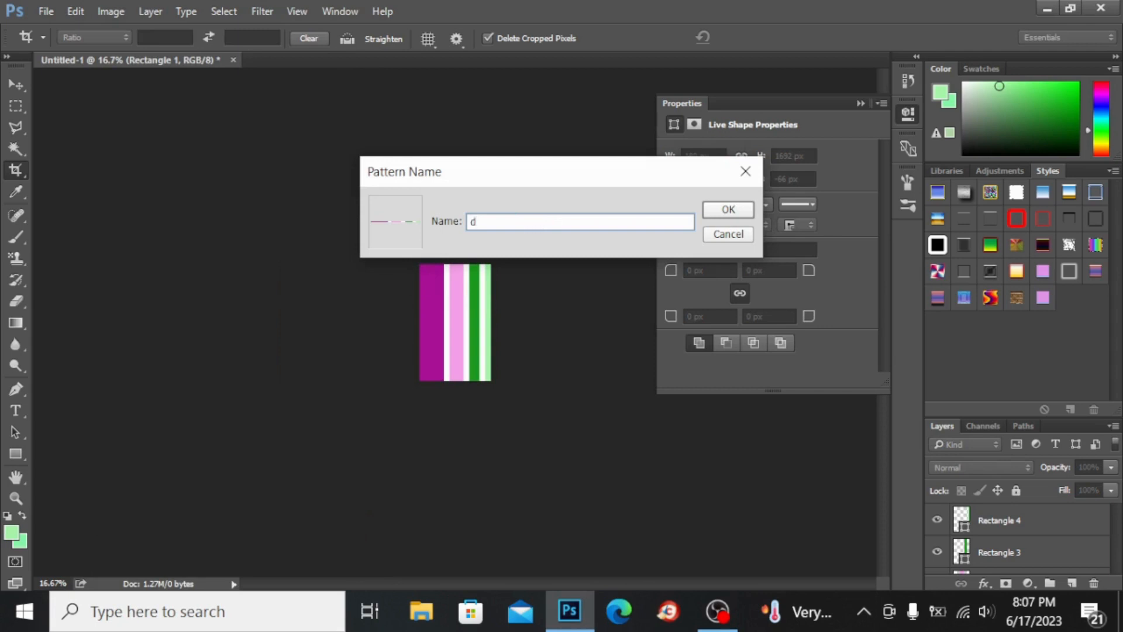
text(check)
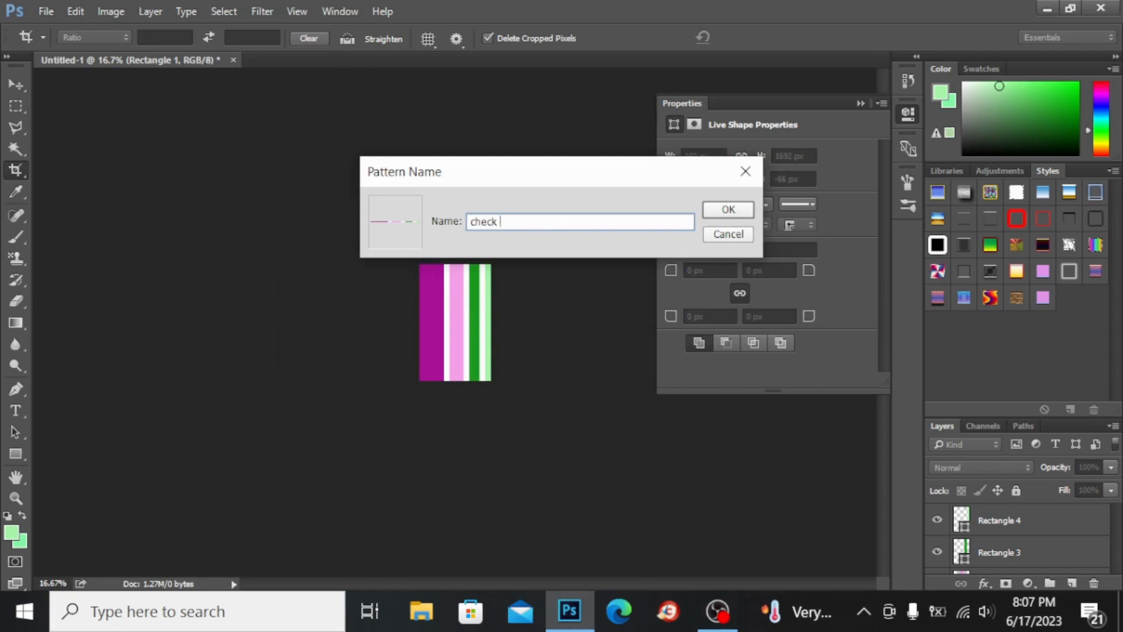
text(pattern)
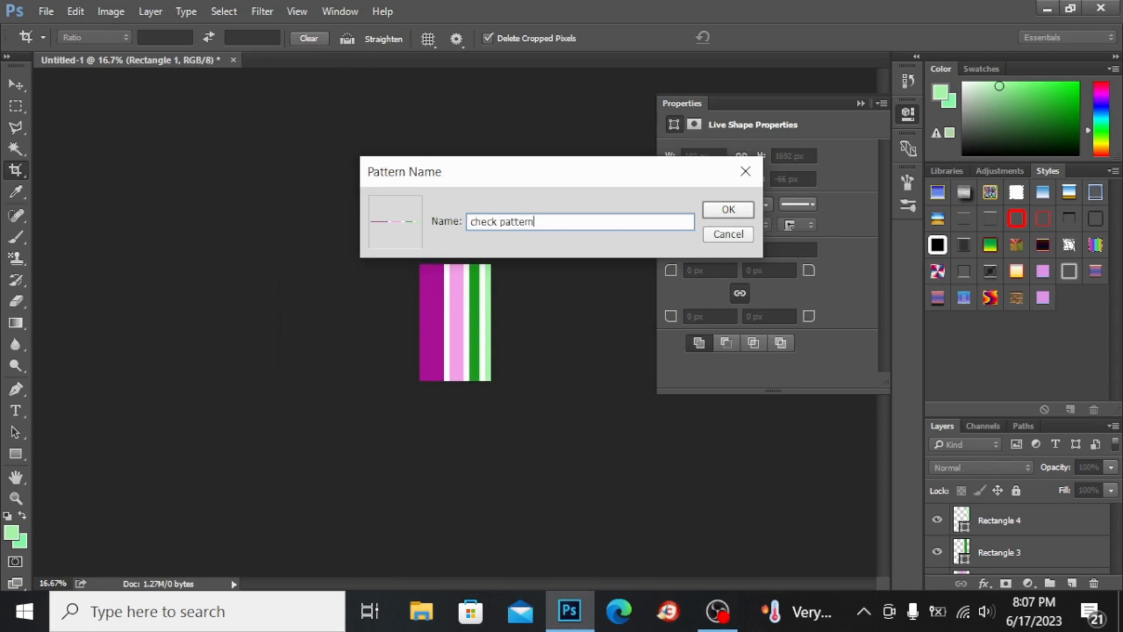
click(726, 209)
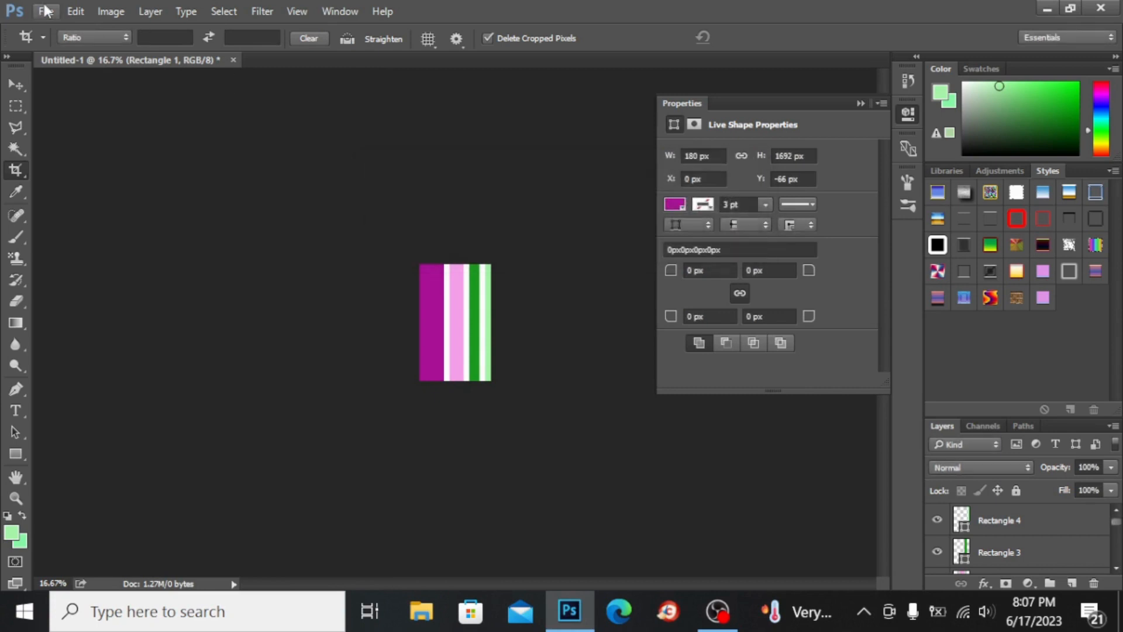
Create a new blank 20 × 22 in document at 300 resolution.
click(46, 11)
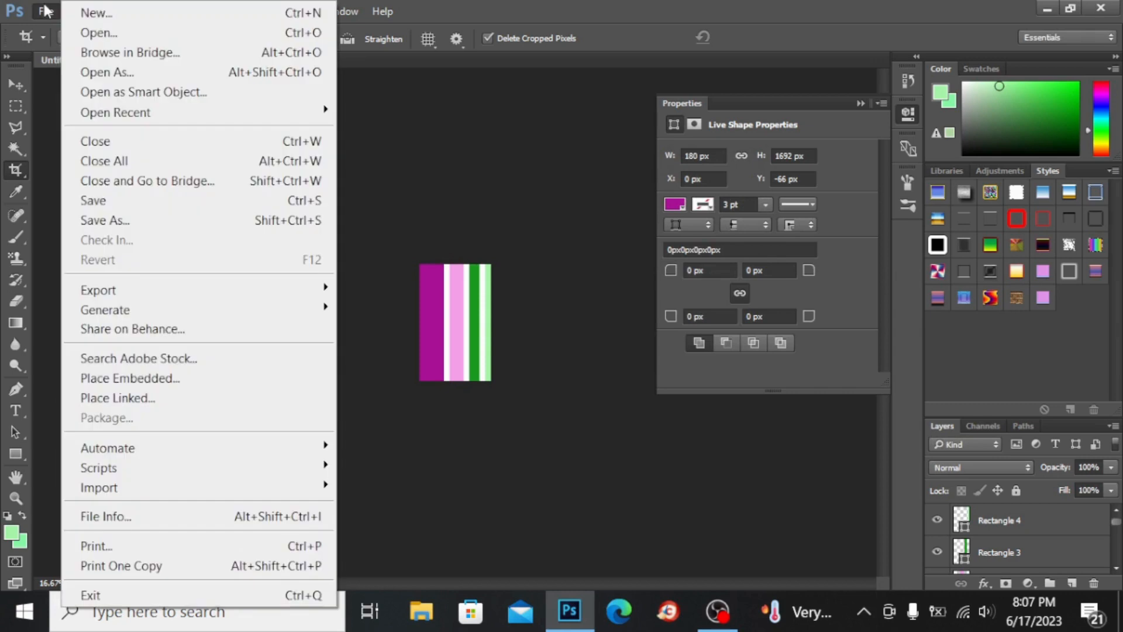
click(96, 12)
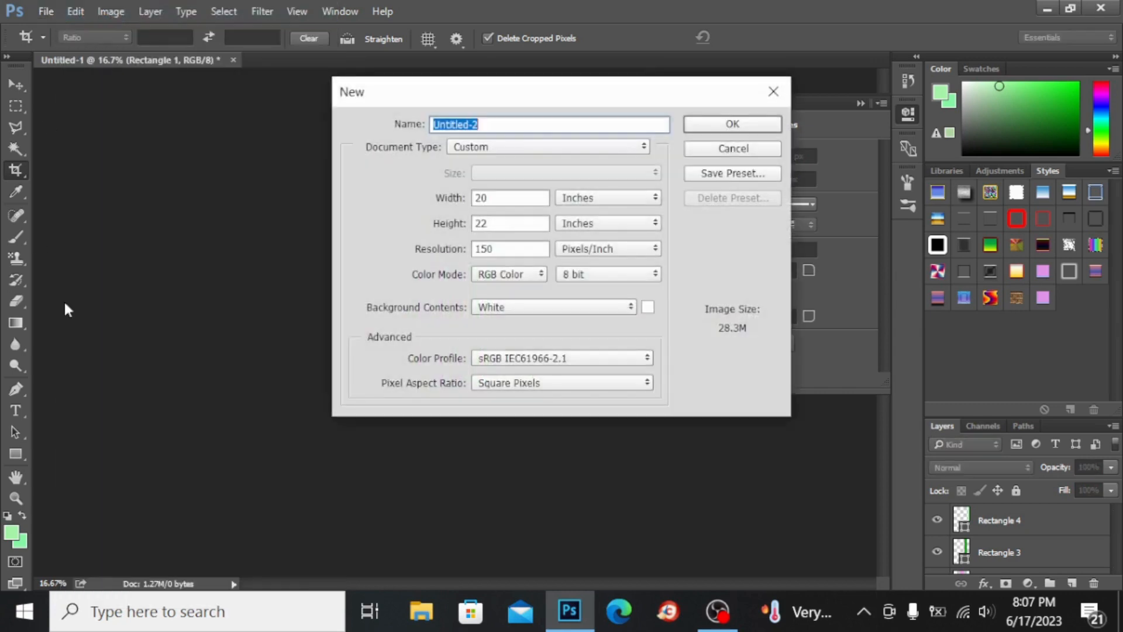
mouse_move(443, 233)
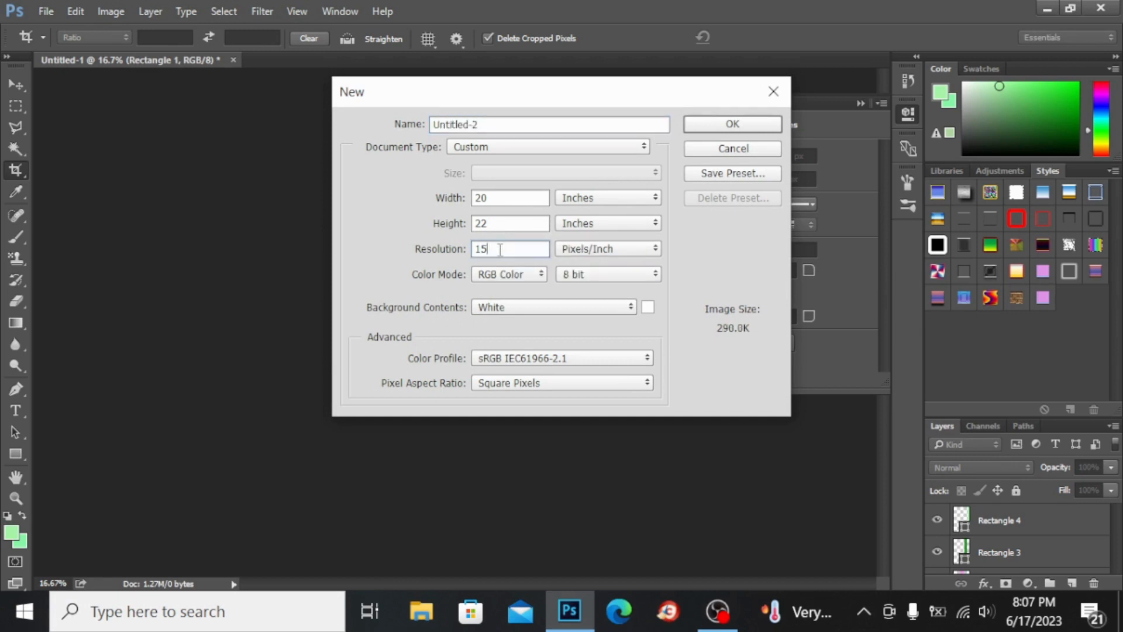
text(300)
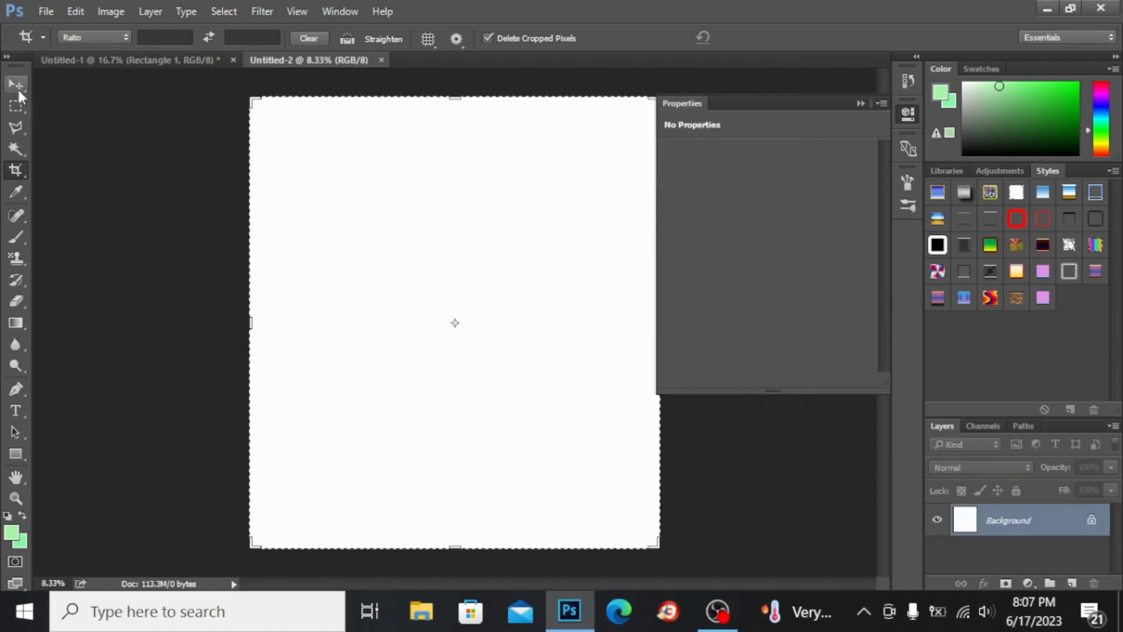
Switch to the Paint Bucket Tool with its fill source set to Pattern and the pattern picker shown.
click(15, 84)
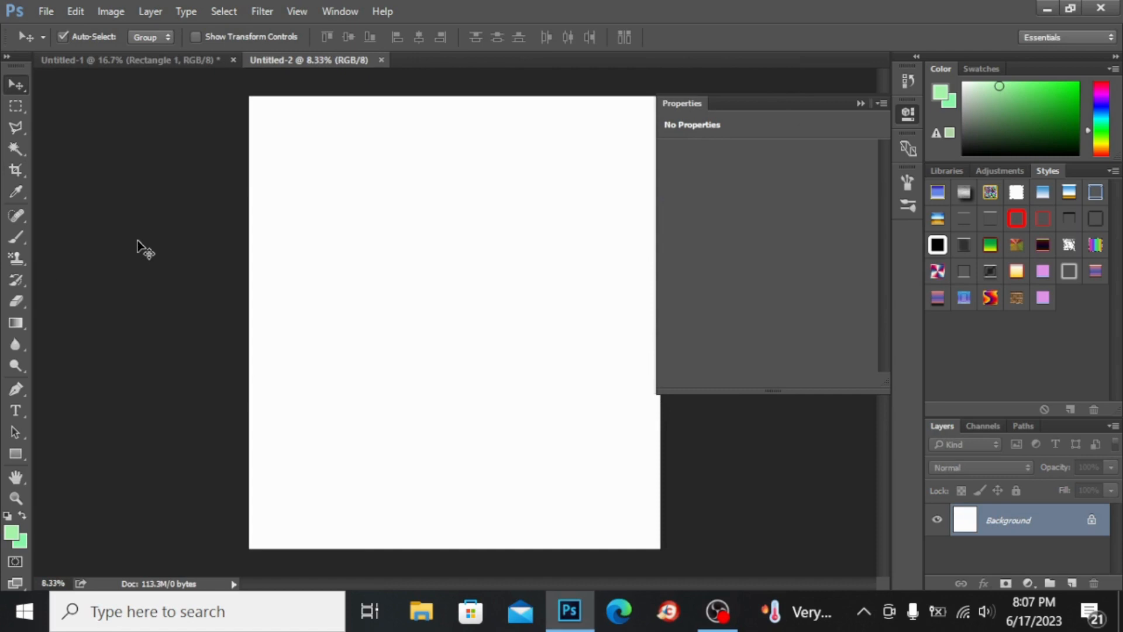
mouse_move(72, 473)
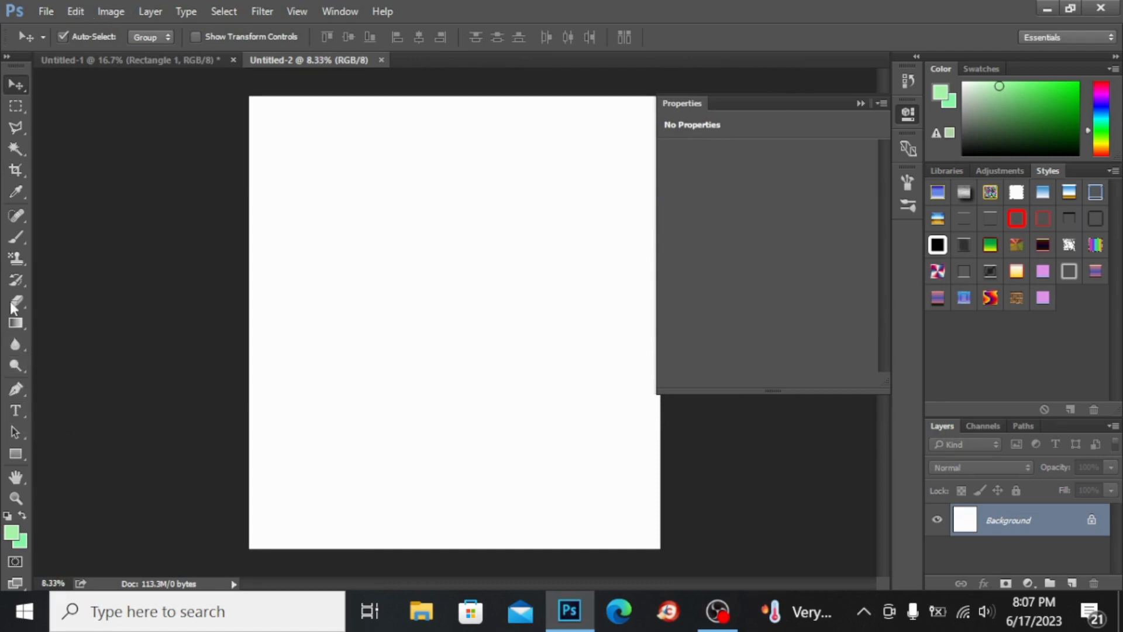
click(15, 323)
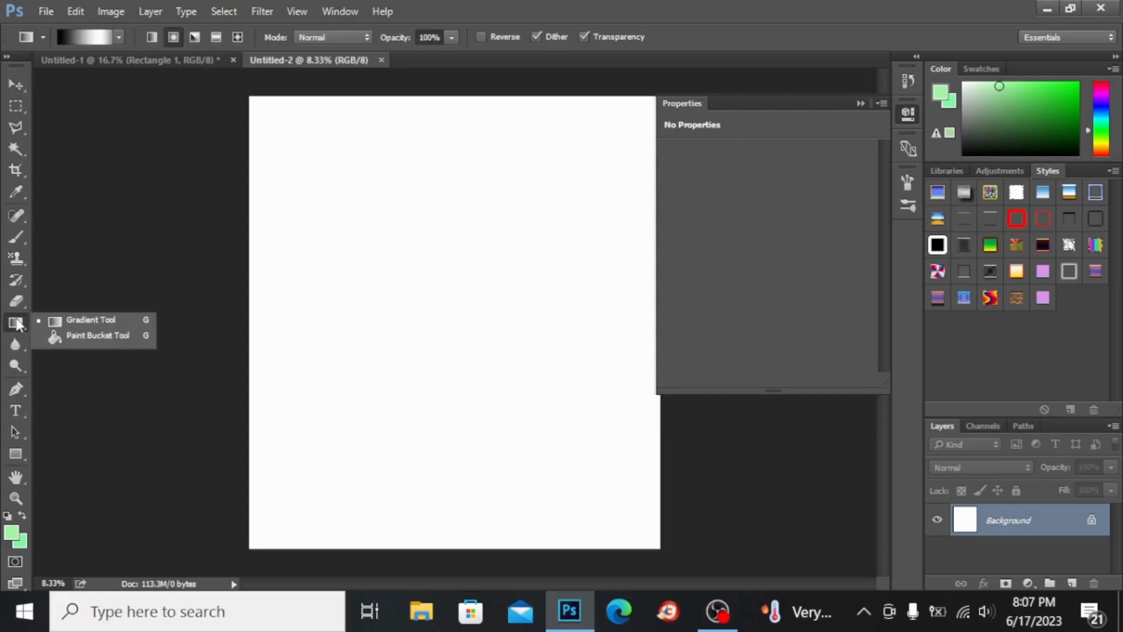
mouse_move(97, 336)
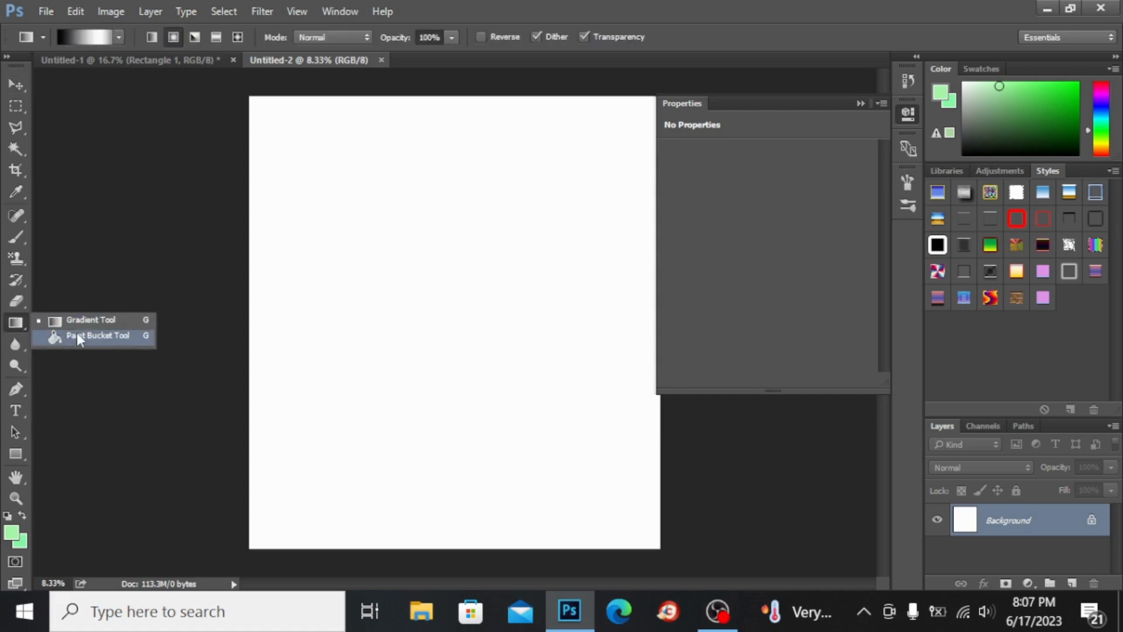
click(98, 335)
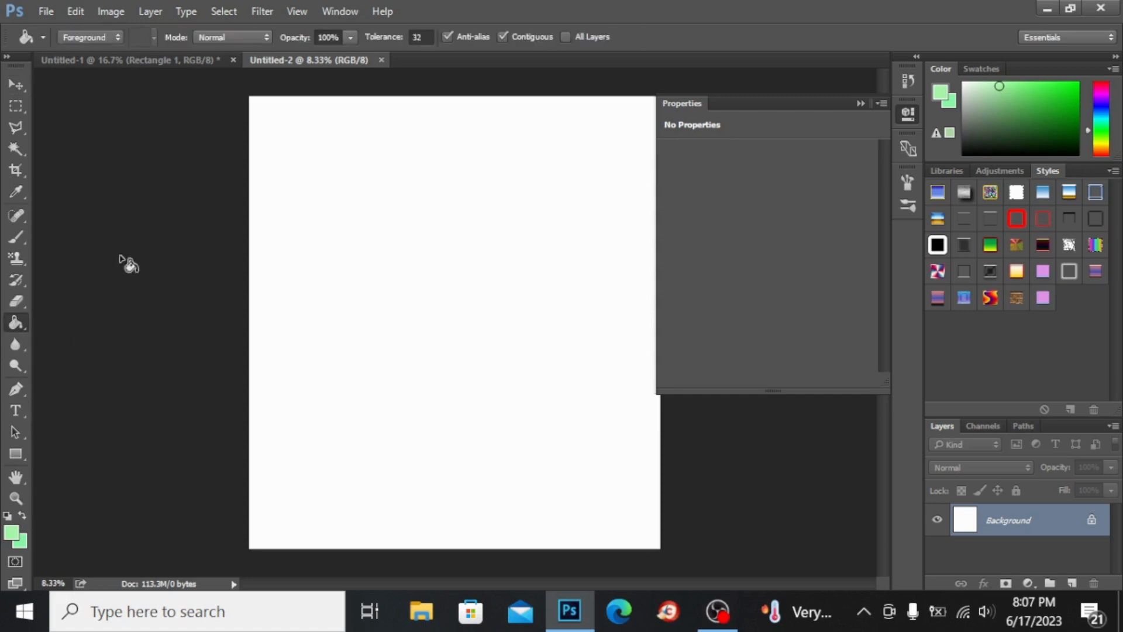
click(90, 37)
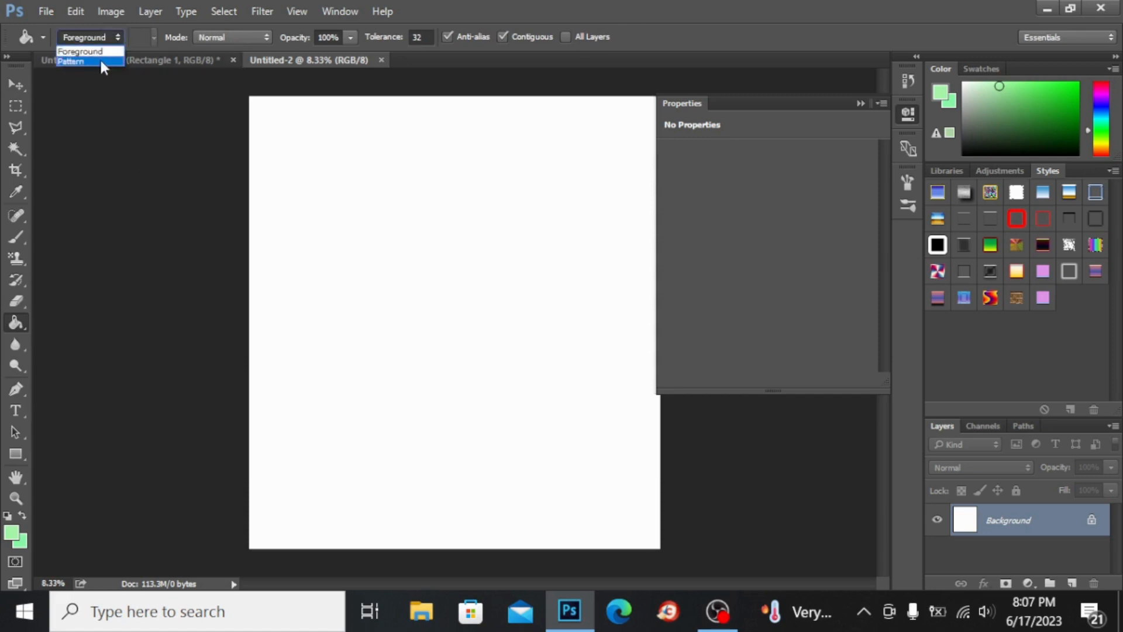
click(70, 61)
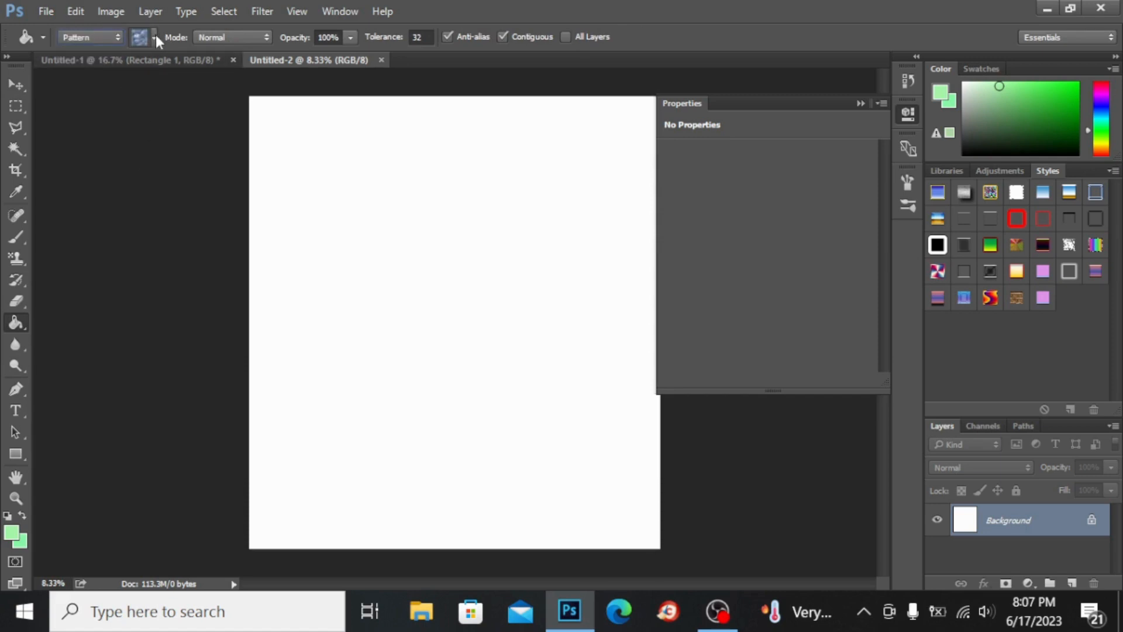
click(142, 38)
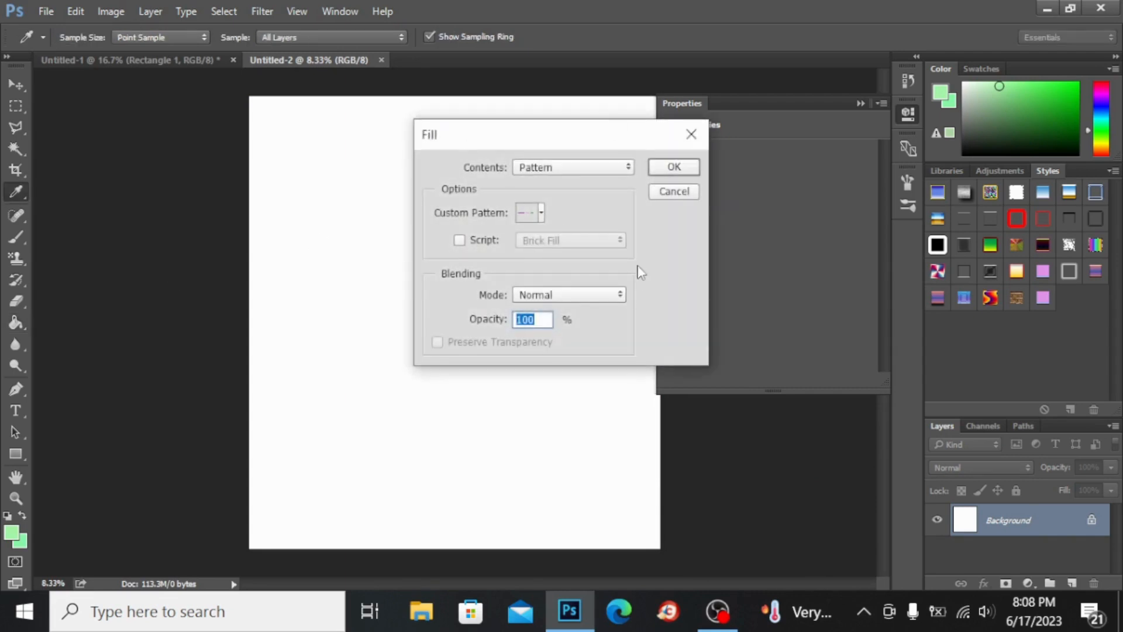
Fill the new document with the stripe pattern via the Fill dialog and dismiss Layer Style.
click(540, 212)
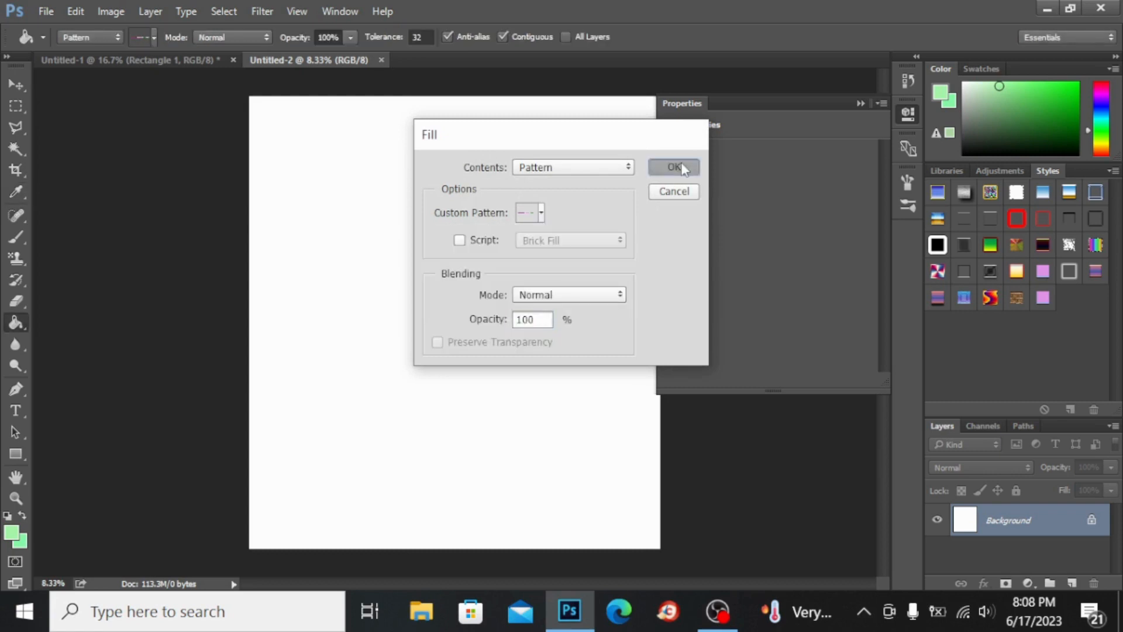
click(673, 167)
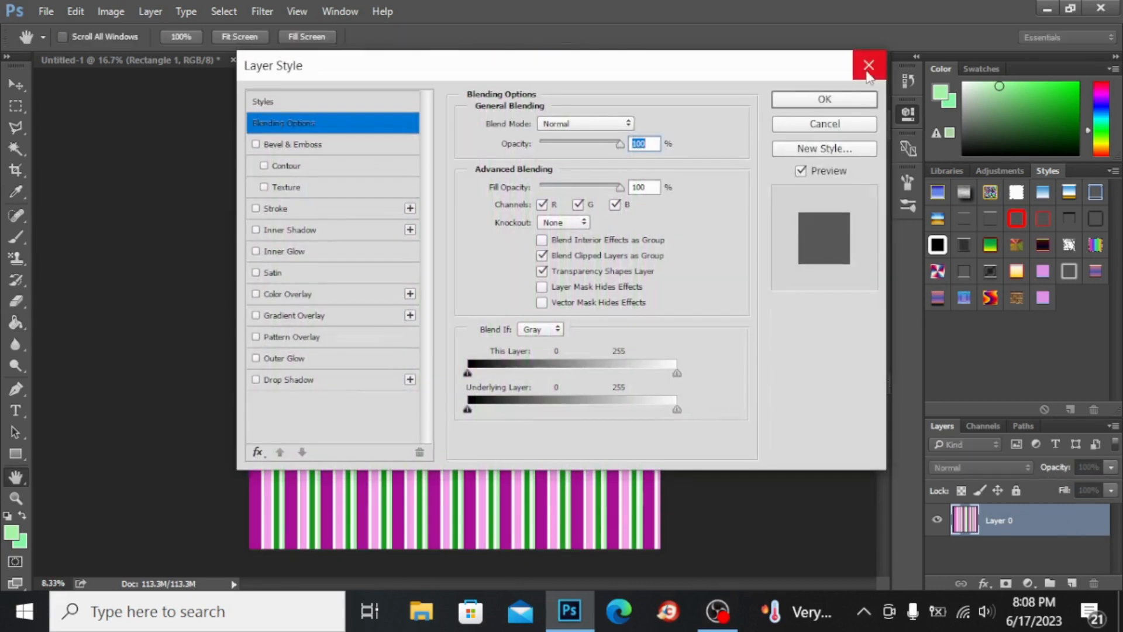
click(869, 65)
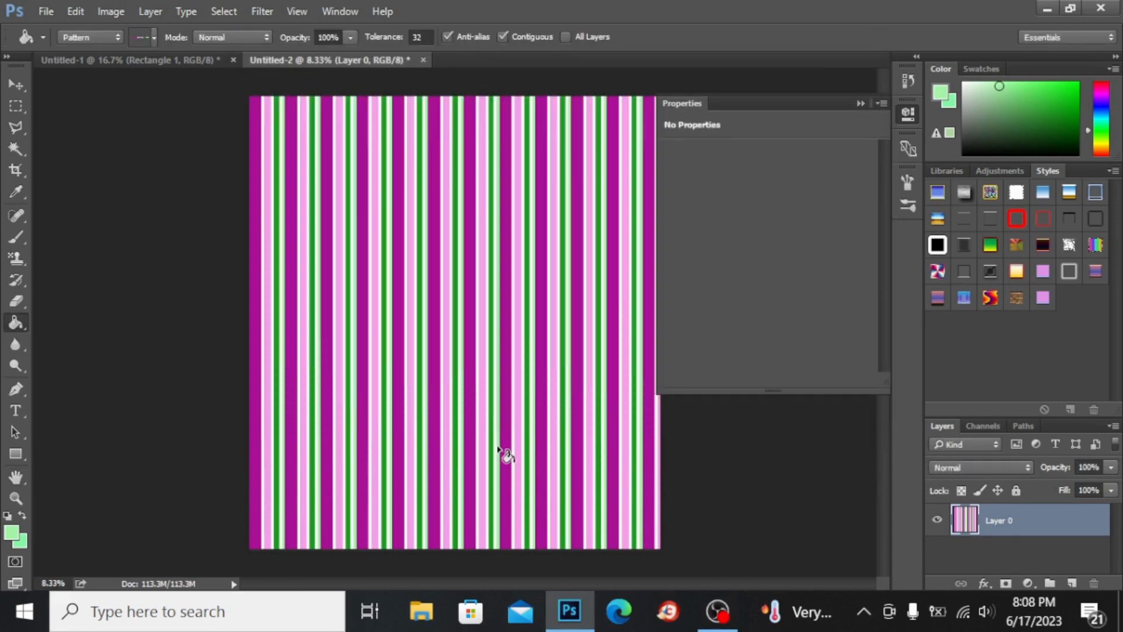
Duplicate the stripe layer, rotate the copy 90° clockwise and scale it to cover the canvas.
key(ctrl+j)
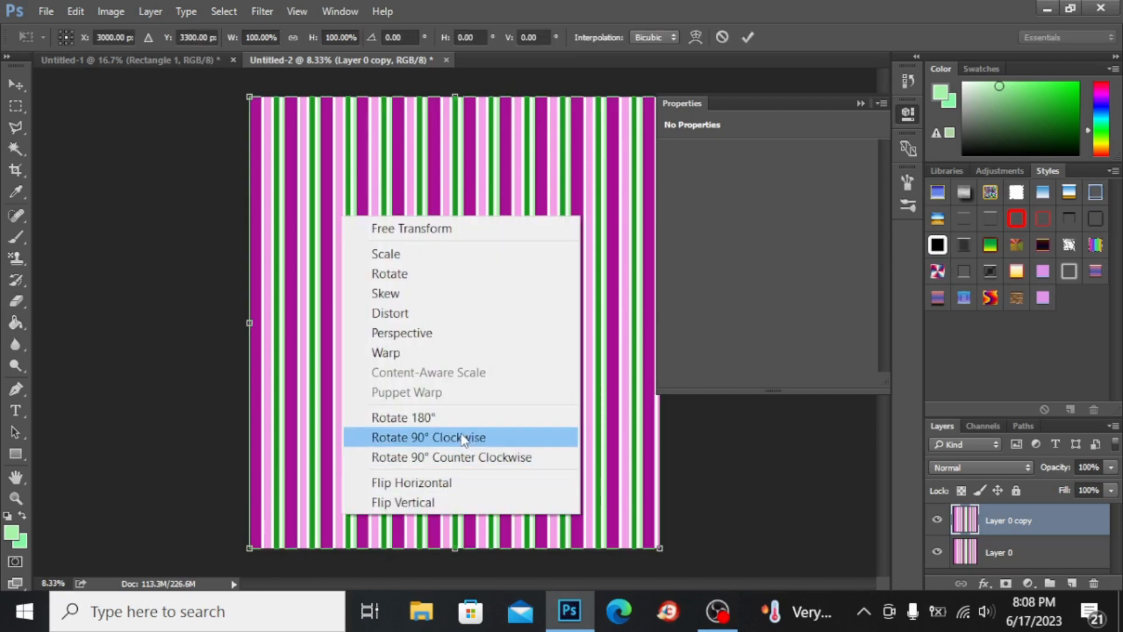
click(428, 436)
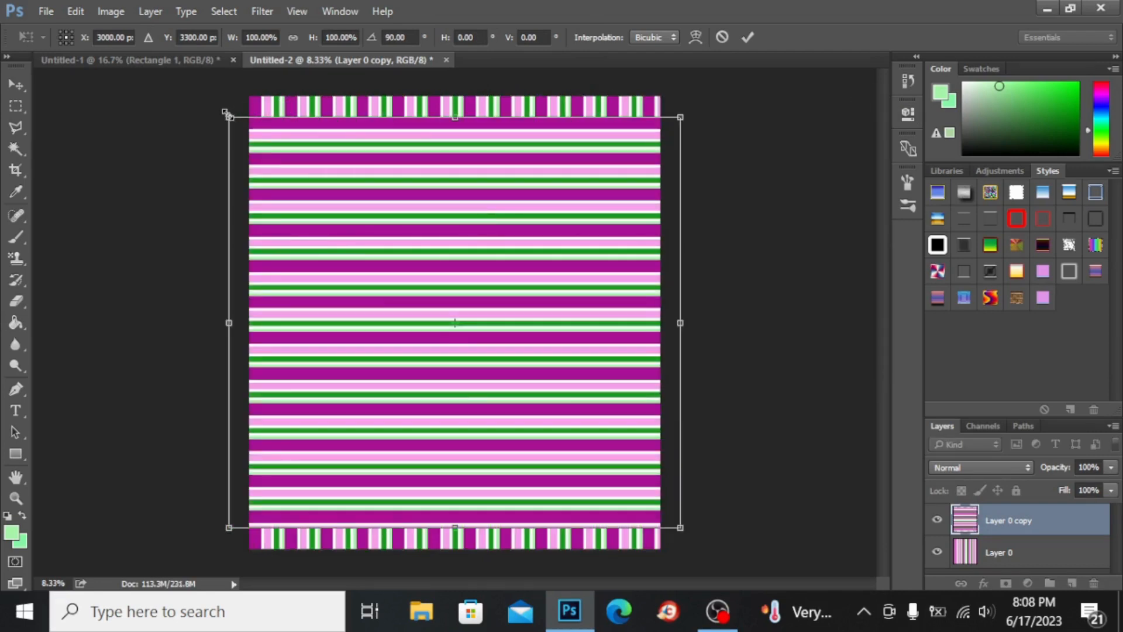
drag(228, 114, 225, 115)
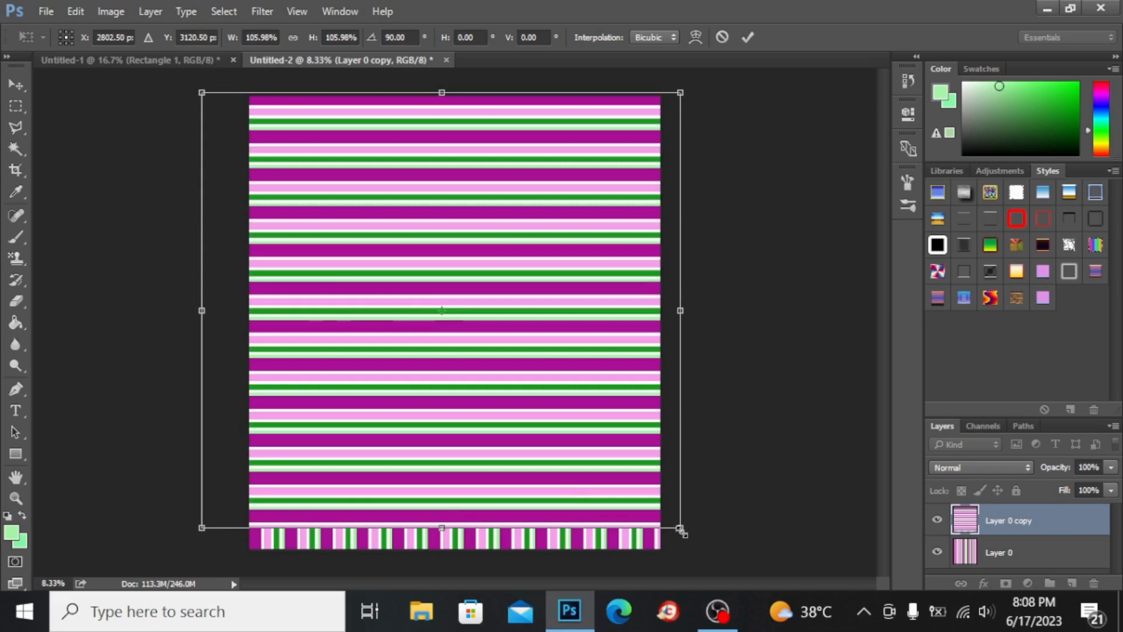
drag(680, 531, 697, 559)
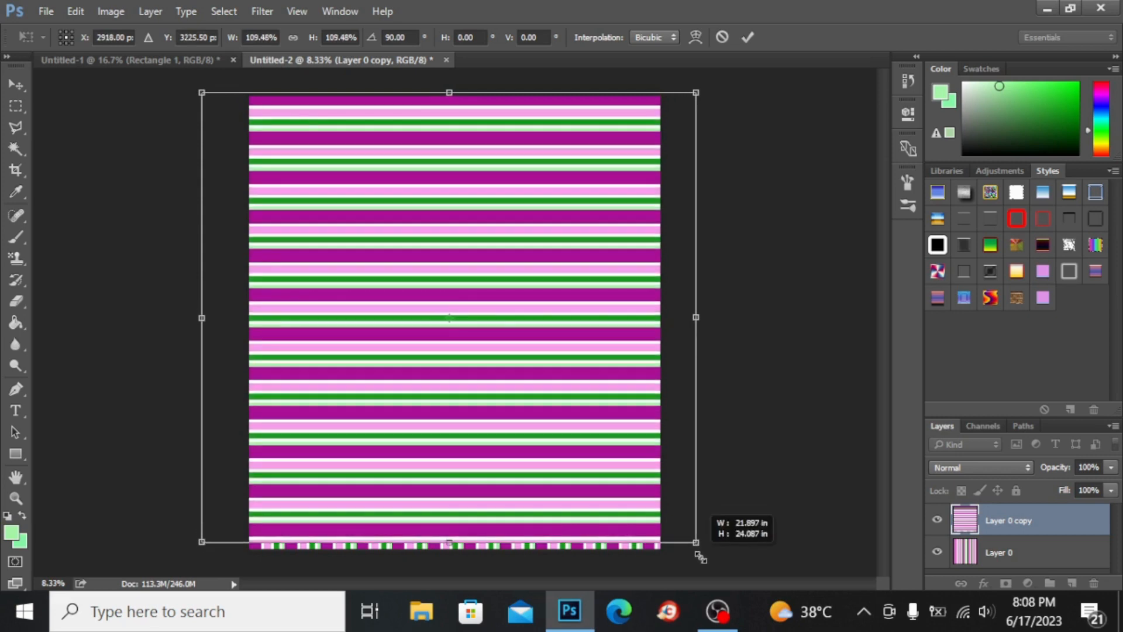
drag(695, 542, 706, 551)
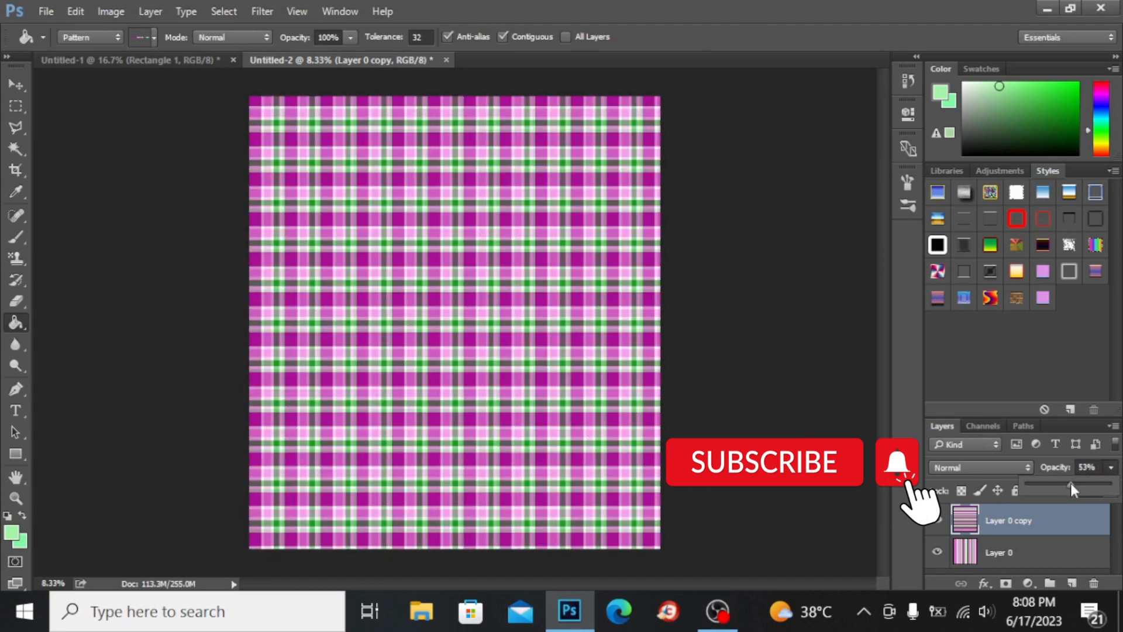
mouse_move(719, 300)
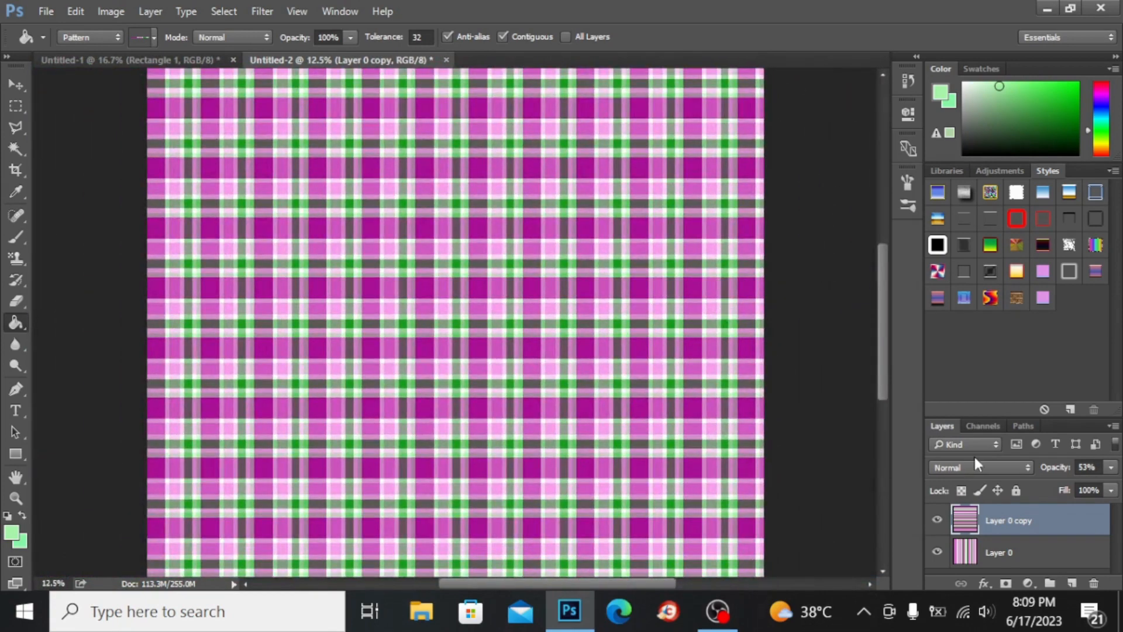
Set the horizontal stripe layer's blend mode to Linear Burn after trying Multiply.
click(981, 467)
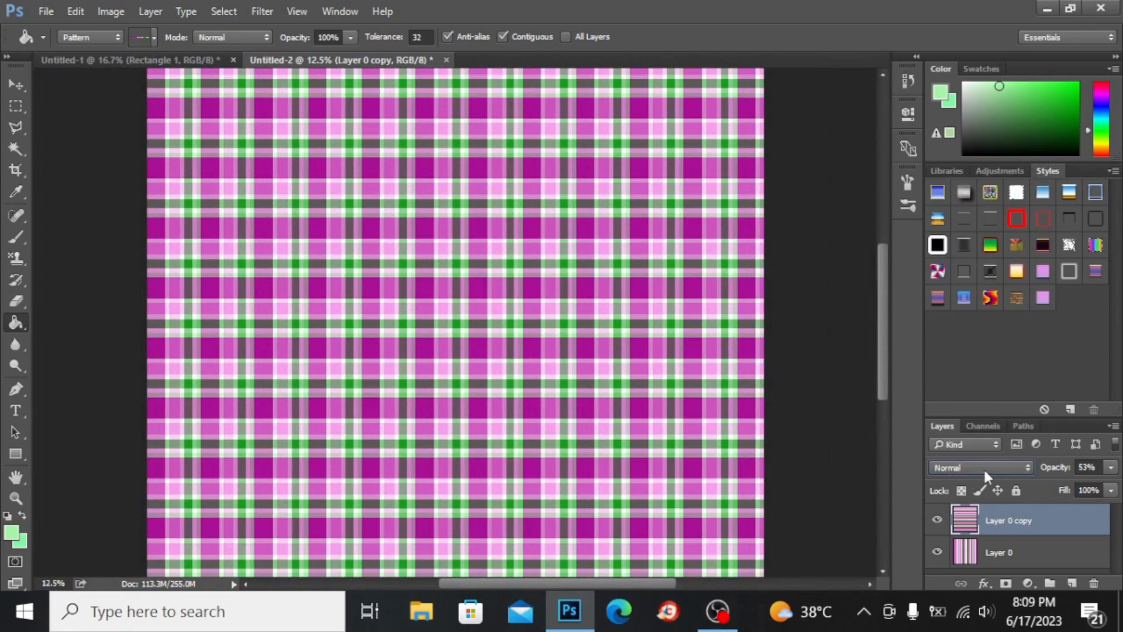
click(980, 467)
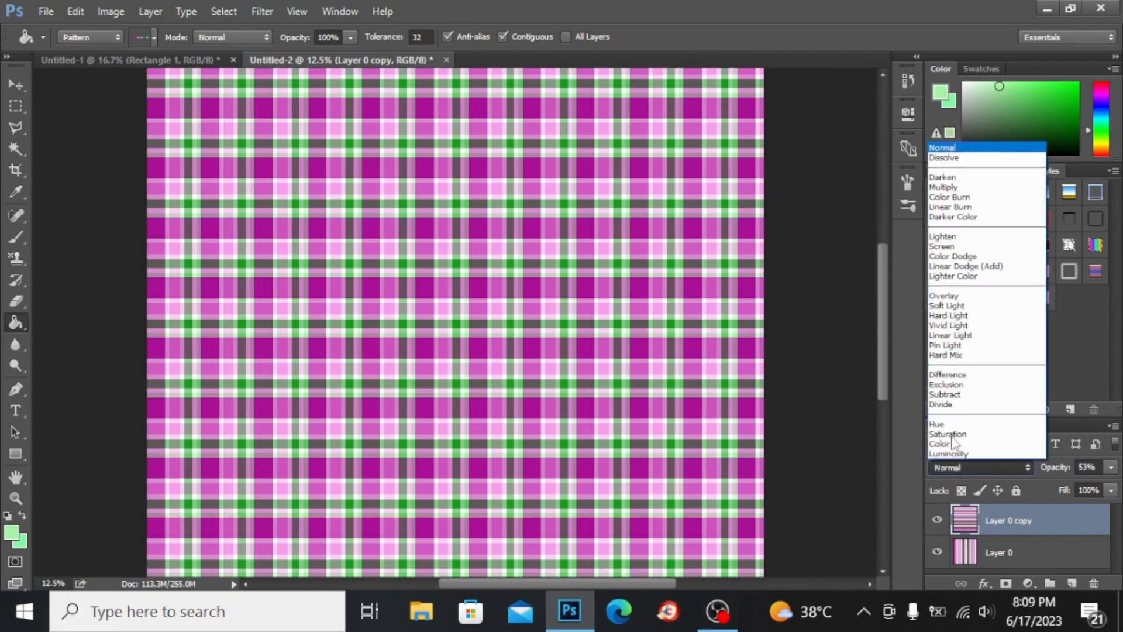
click(944, 187)
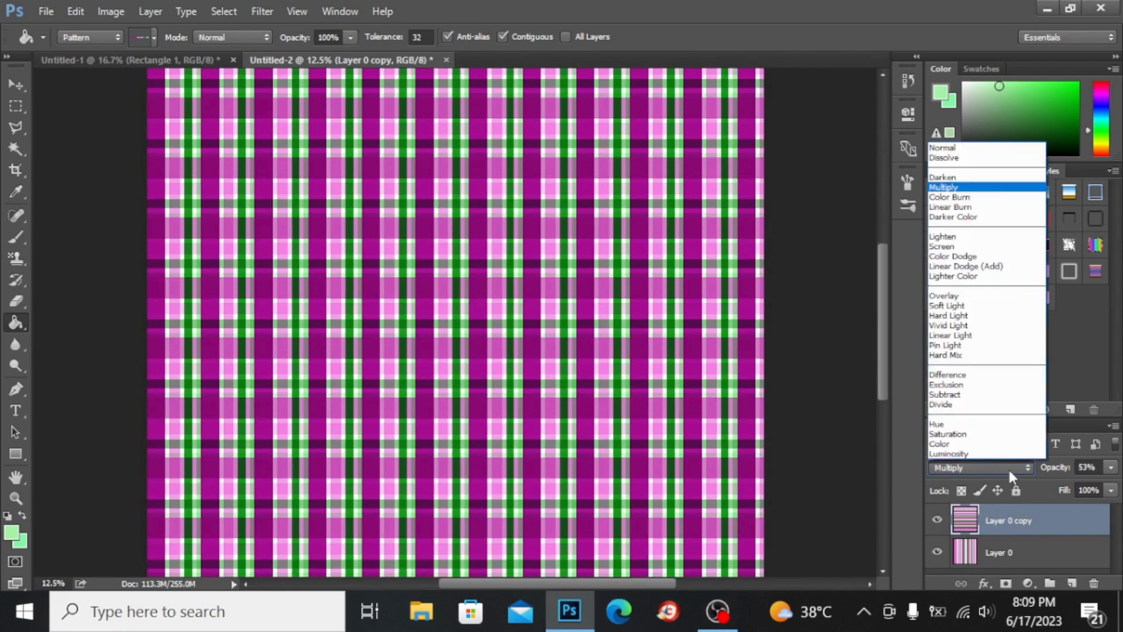
mouse_move(950, 207)
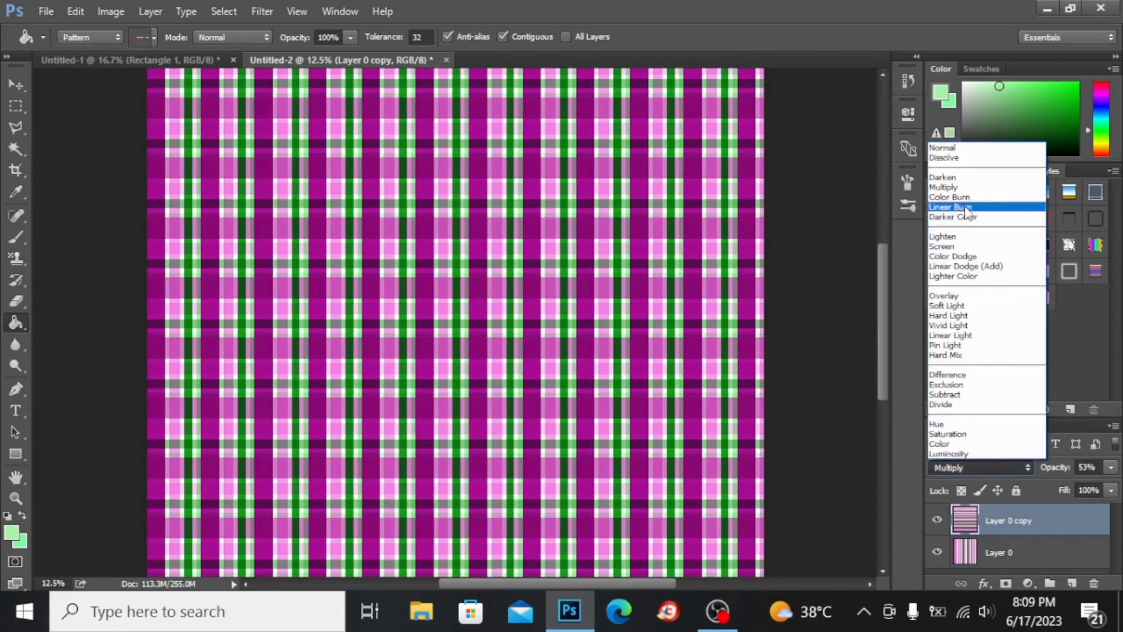
click(950, 207)
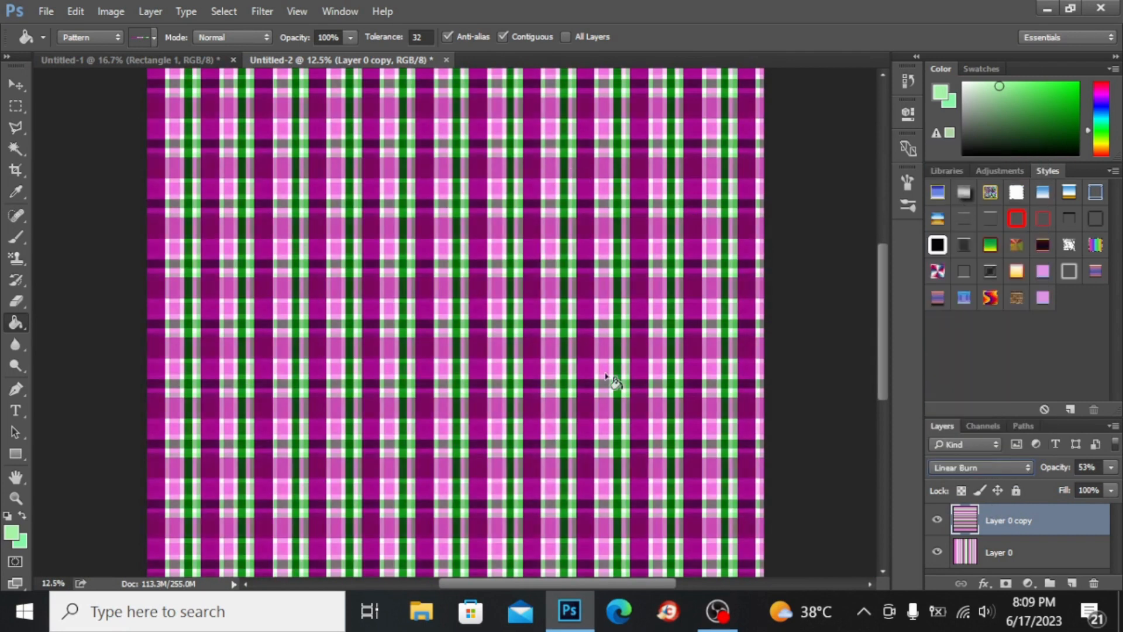
mouse_move(1003, 502)
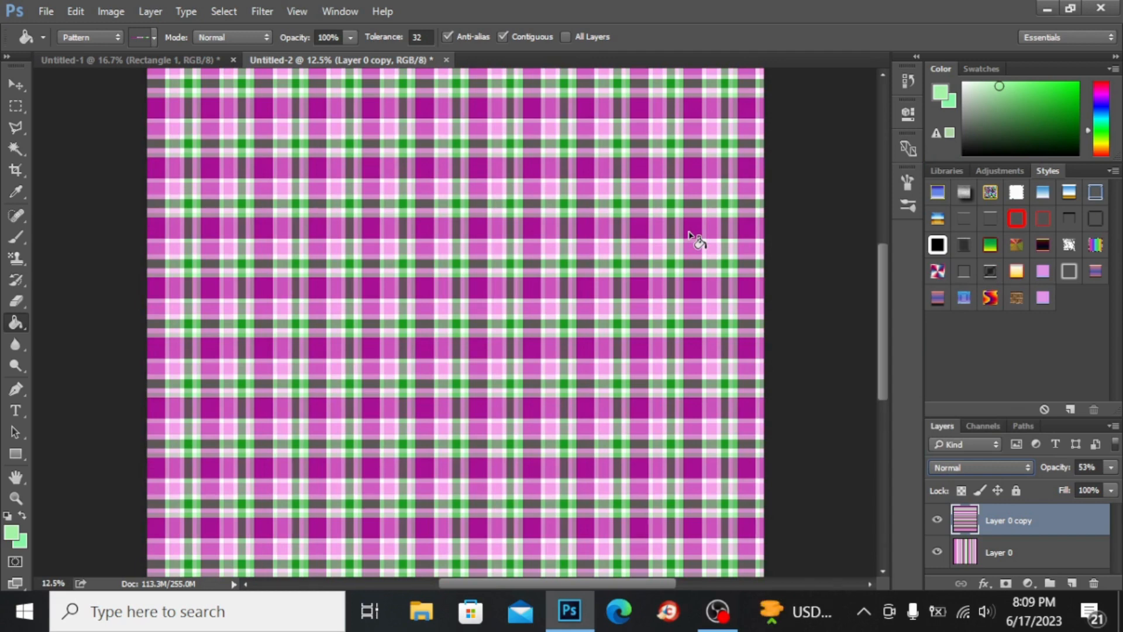
mouse_move(695, 244)
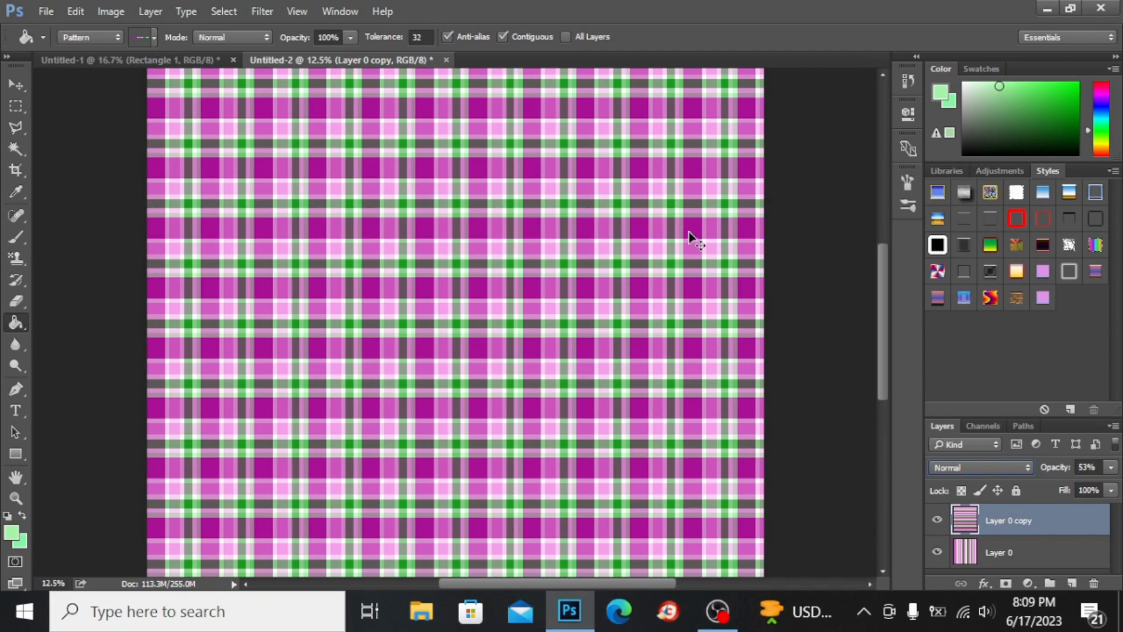